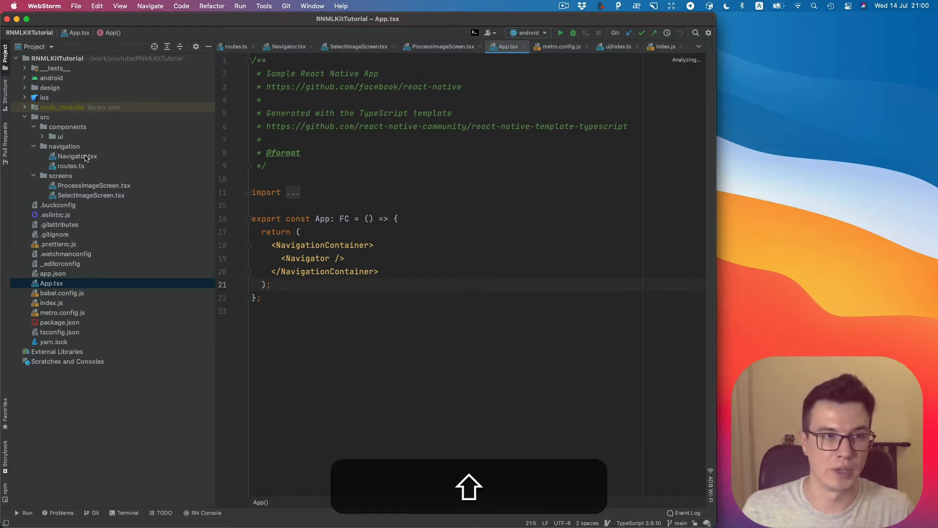
mouse_move(70, 165)
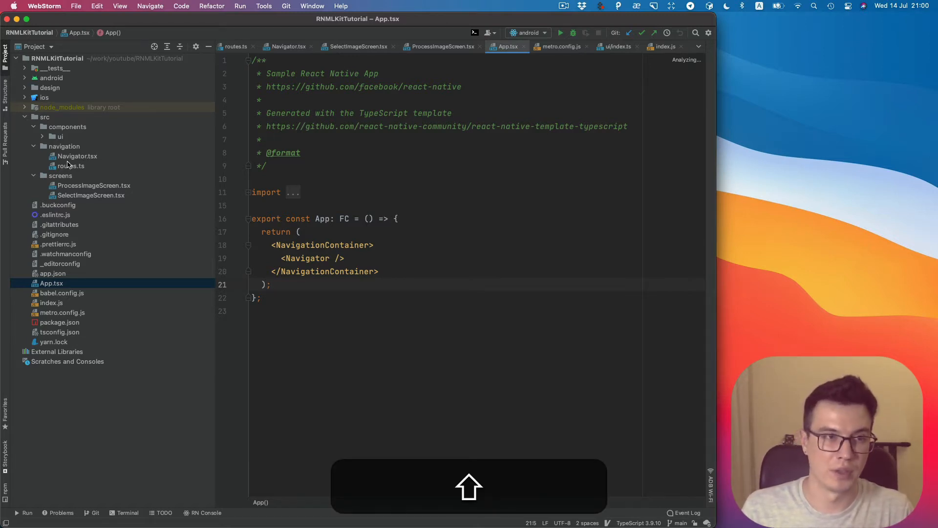
Open Navigator.tsx and scroll through the app's navigation setup.
click(77, 156)
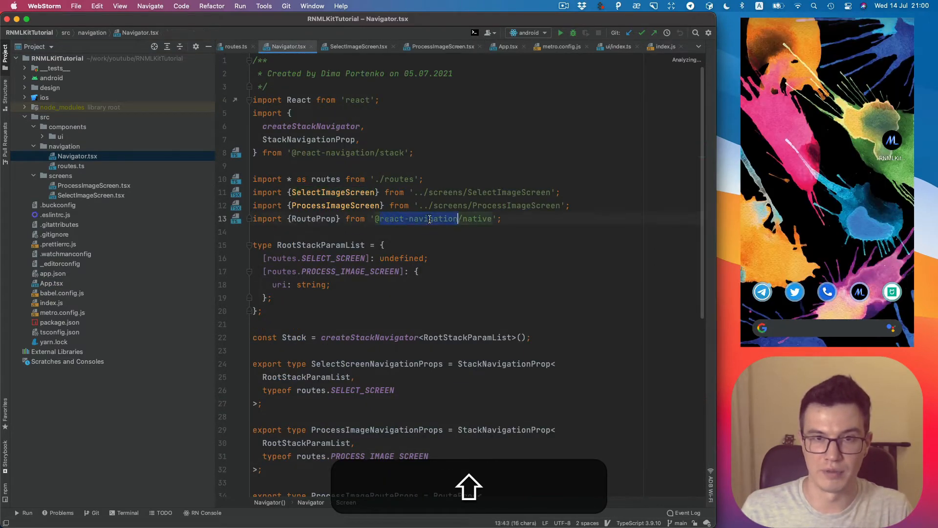
scroll(down, 3)
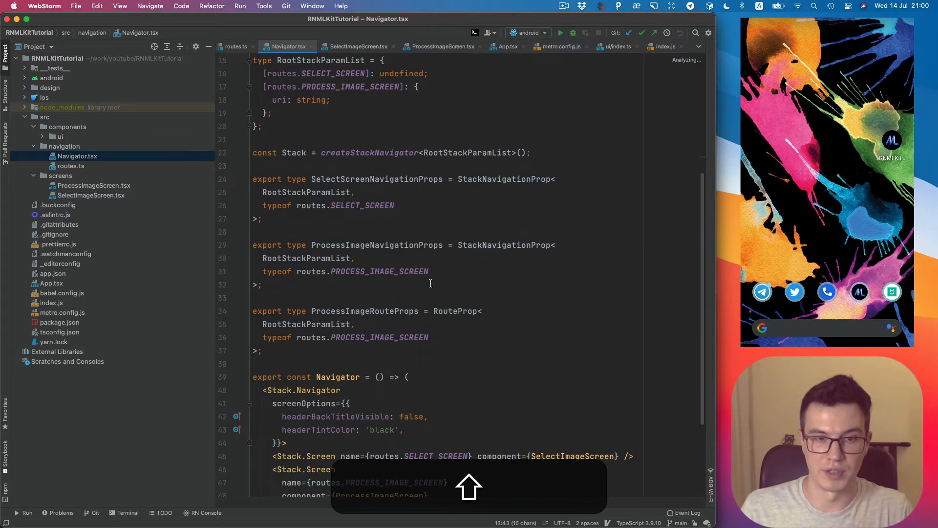
scroll(down, 3)
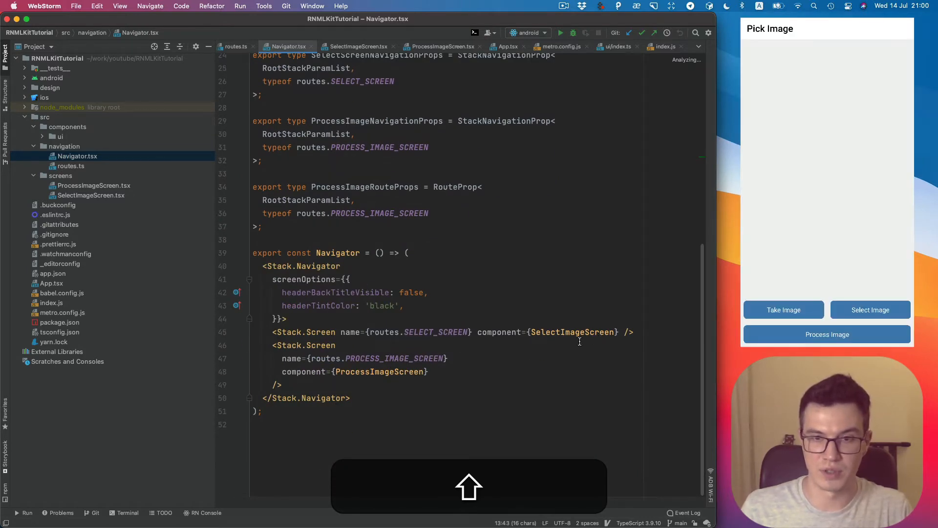
Inspect SelectImageScreen's launchCamera picker callbacks, then bring up ProcessImageScreen.
click(356, 46)
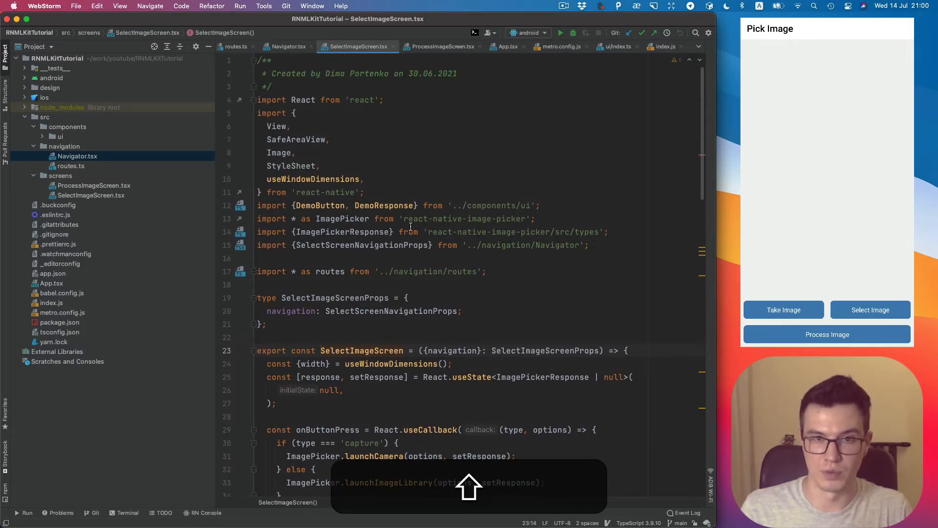
double_click(464, 219)
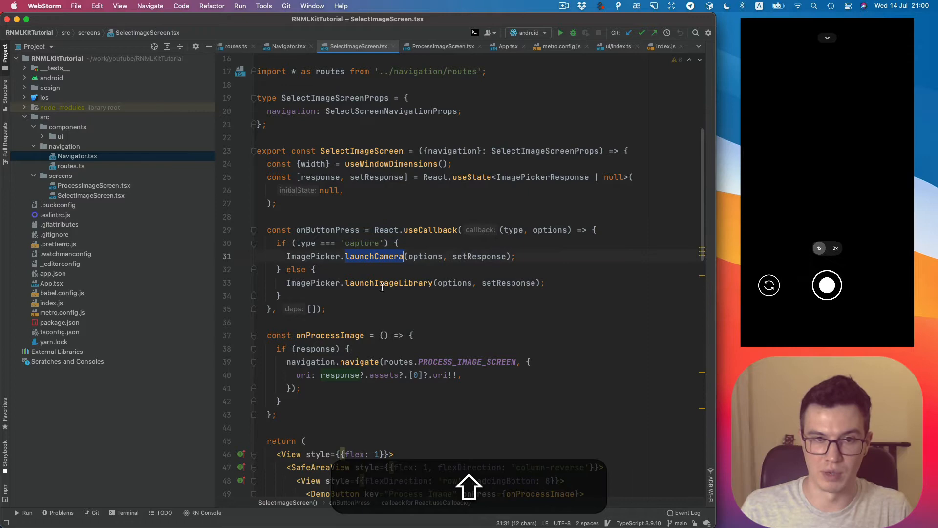
scroll(down, 3)
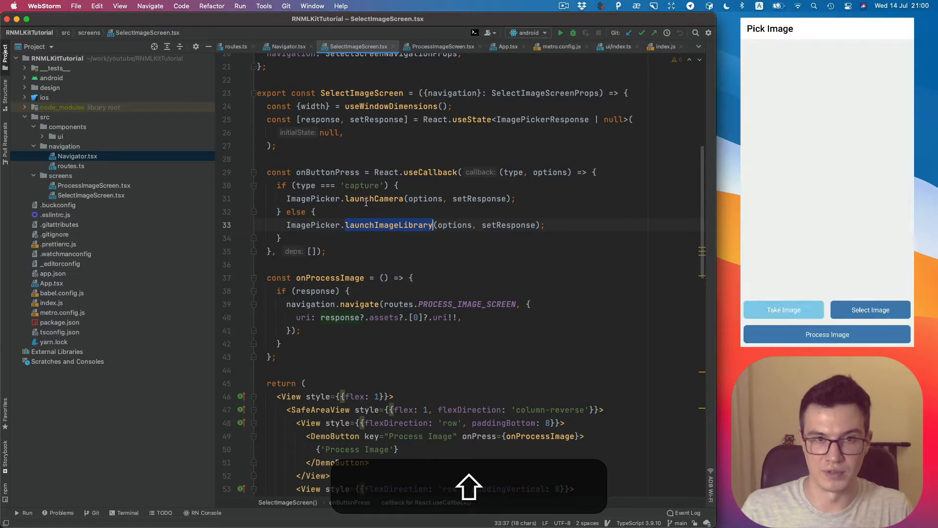
click(870, 310)
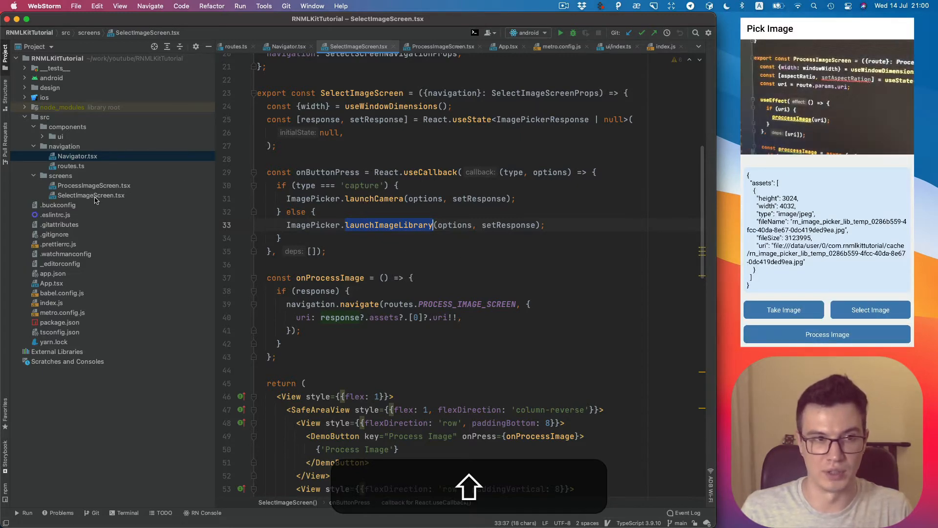
click(443, 46)
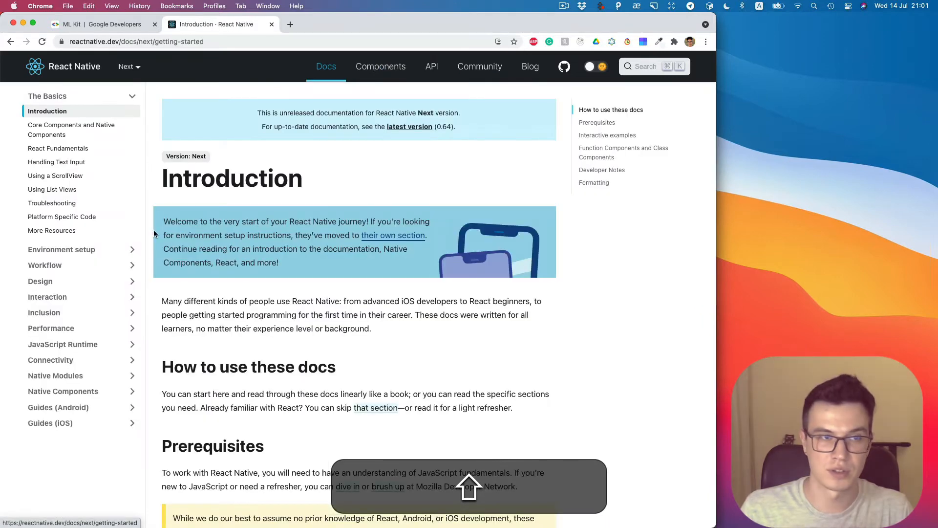
Expand Native Modules, open the Android Native Modules guide and scroll to Setup.
click(55, 375)
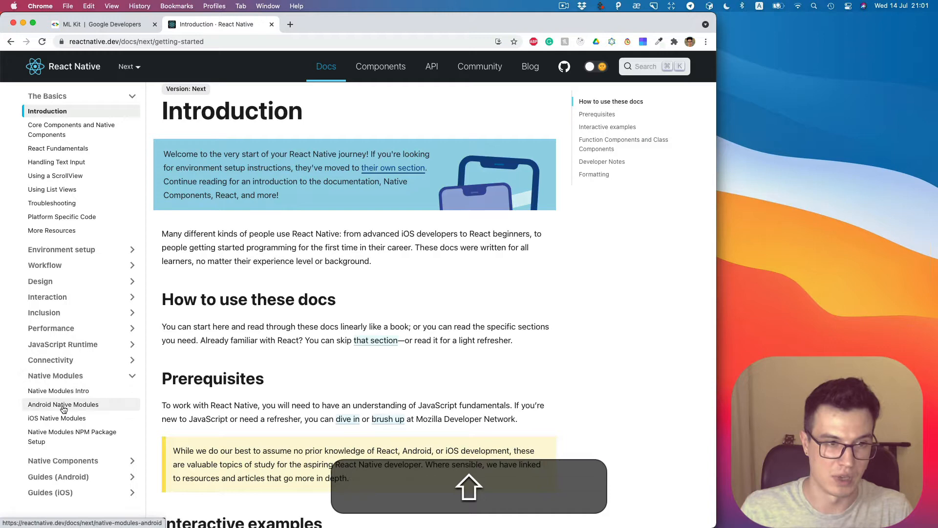
click(64, 404)
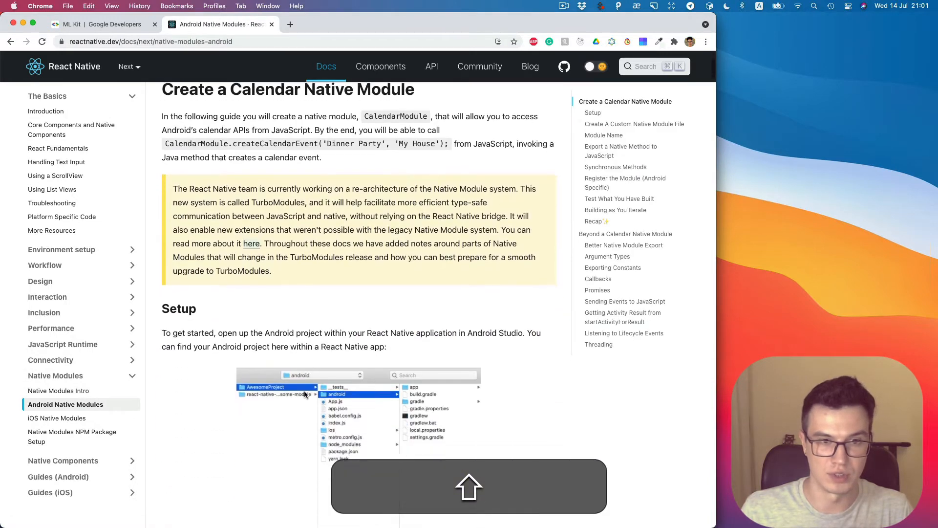
scroll(down, 3)
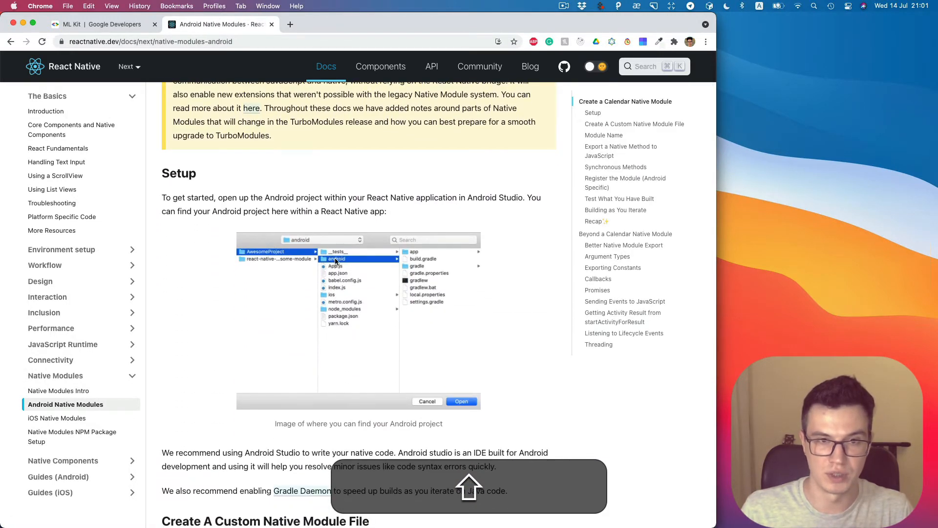
key(cmd+tab)
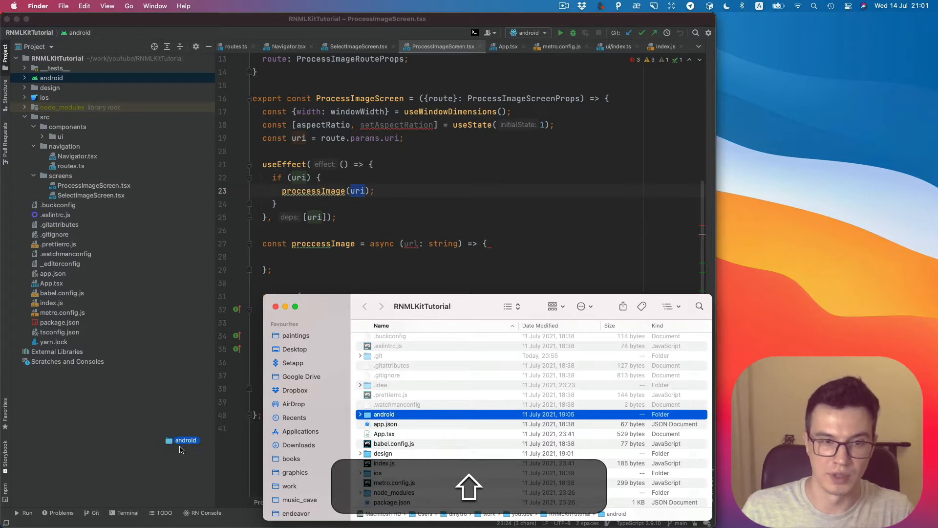
Open RNMLKitTutorial's android folder in Android Studio.
click(117, 513)
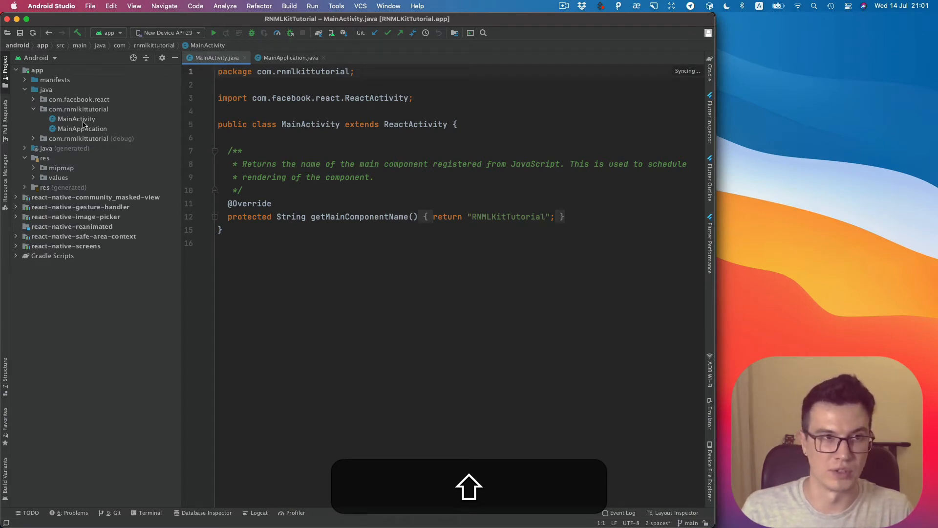
Create an mlkit package under com.rnmlkittutorial from the New menu.
key(cmd+tab)
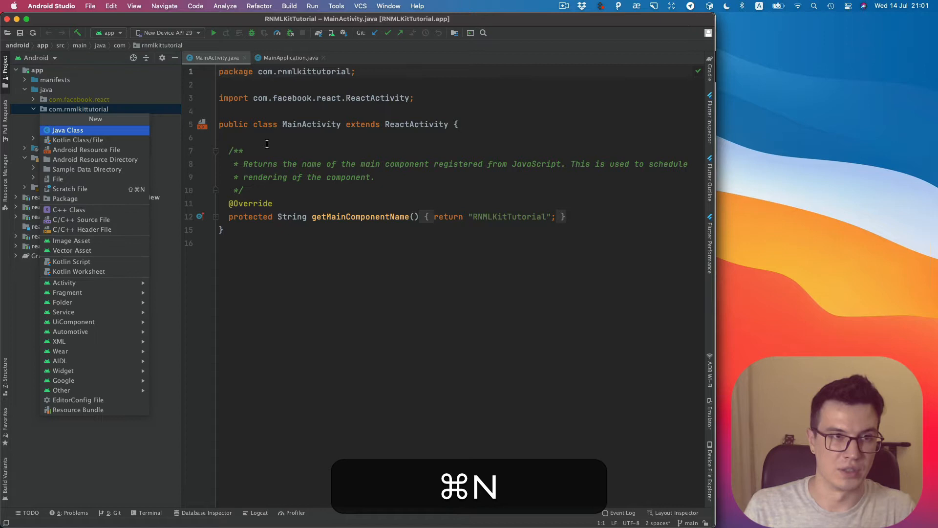
key(down)
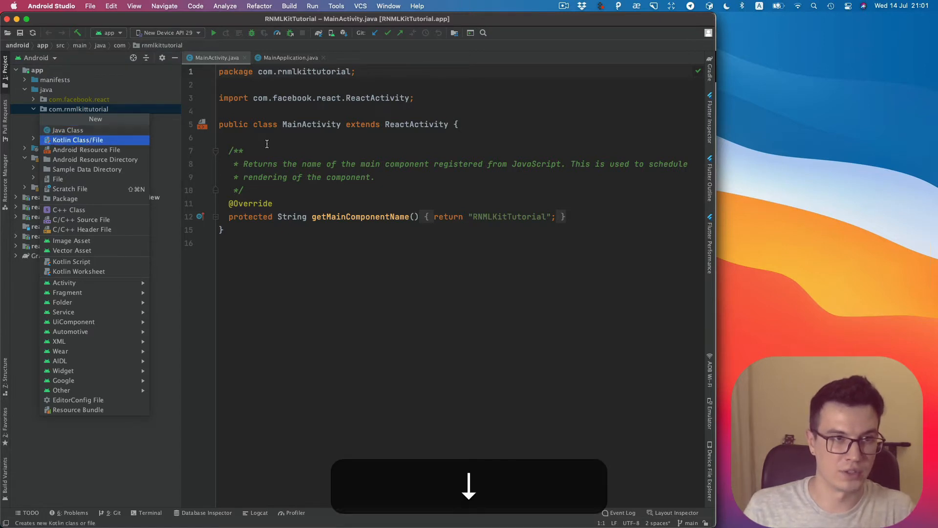
mouse_move(67, 130)
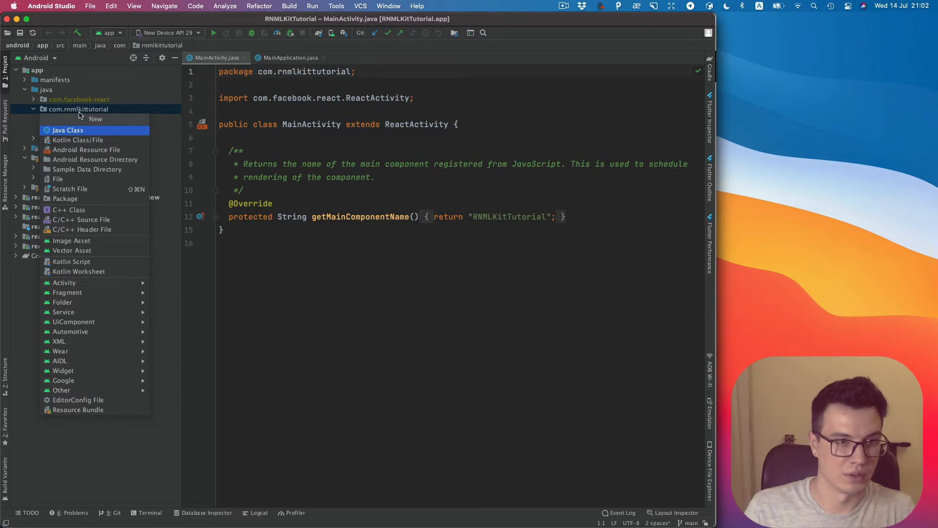
text(pa)
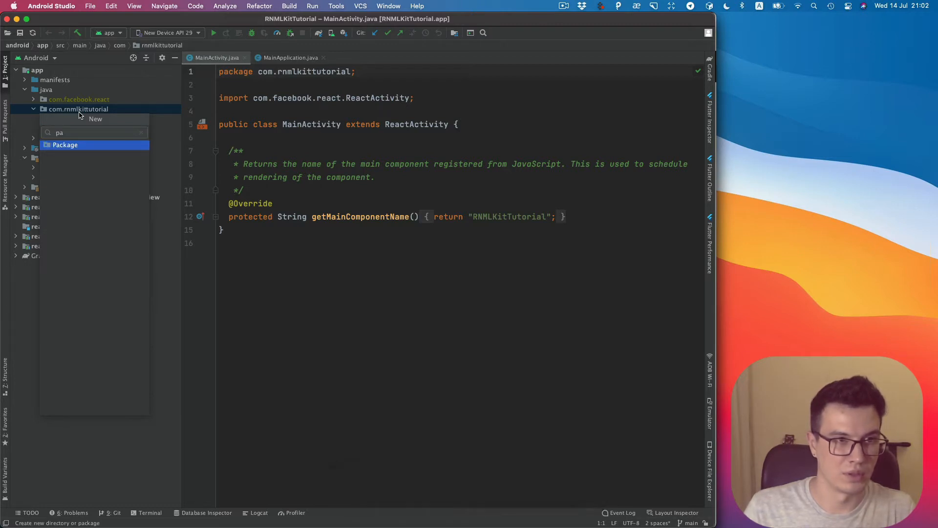
click(65, 145)
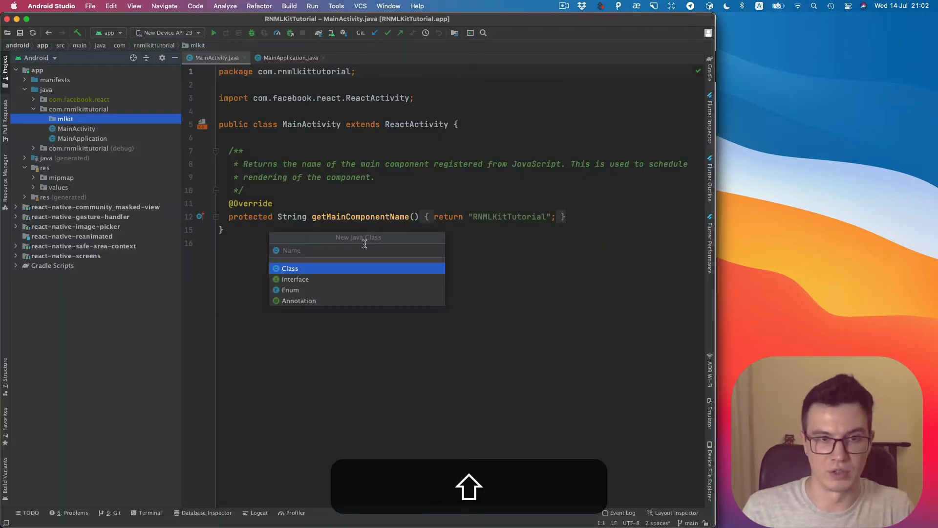
Name the new Java class TextRecognitionModule in the mlkit package.
key(cmd+tab)
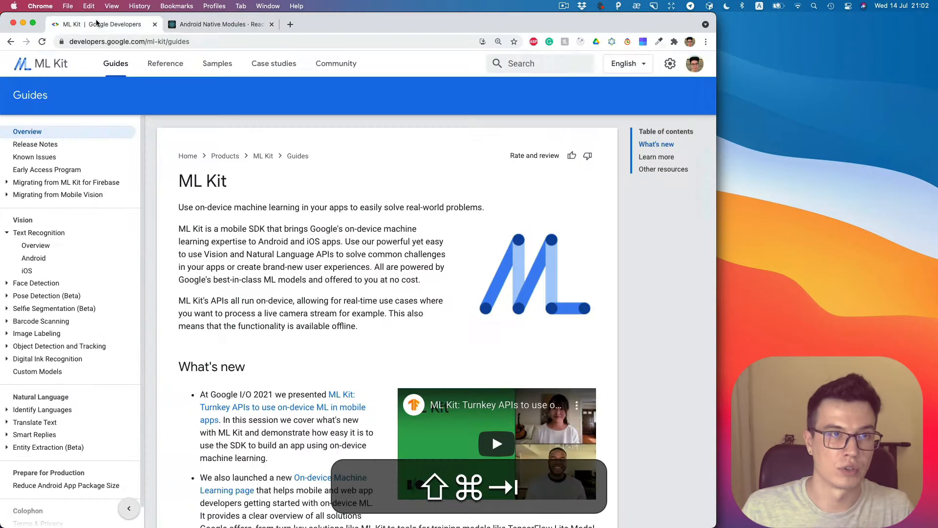
click(34, 258)
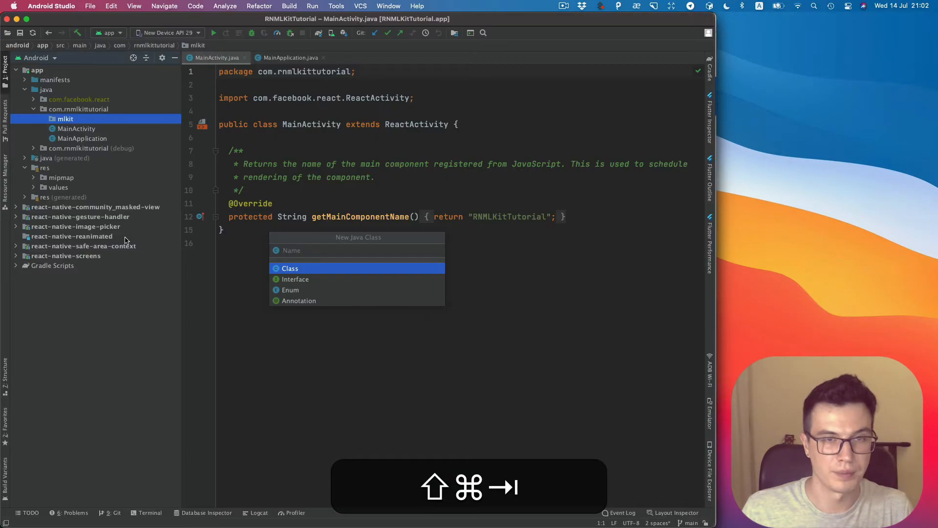
text(TextRecog)
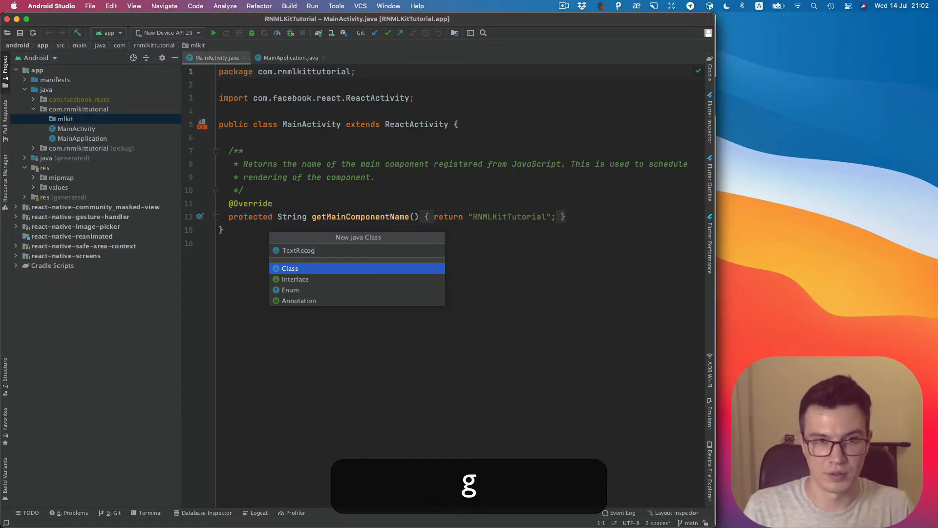
text(nitionM)
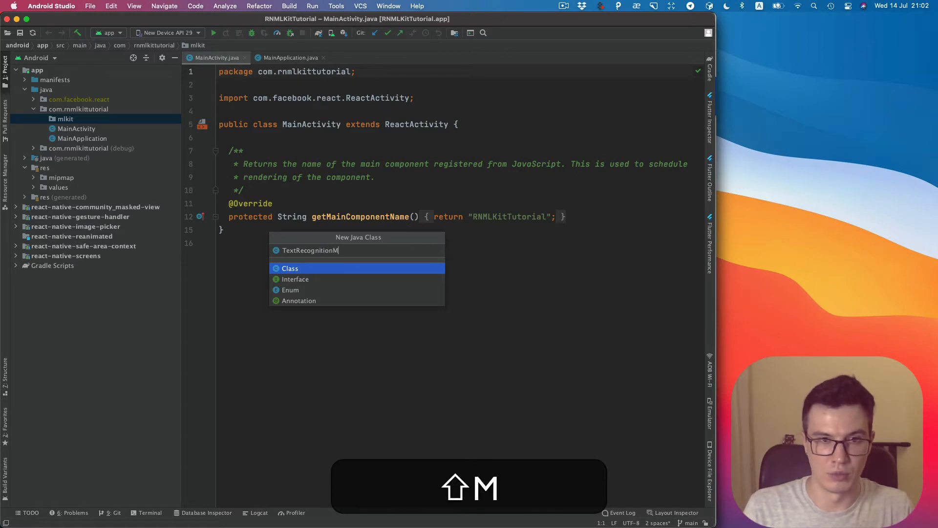
text(odule)
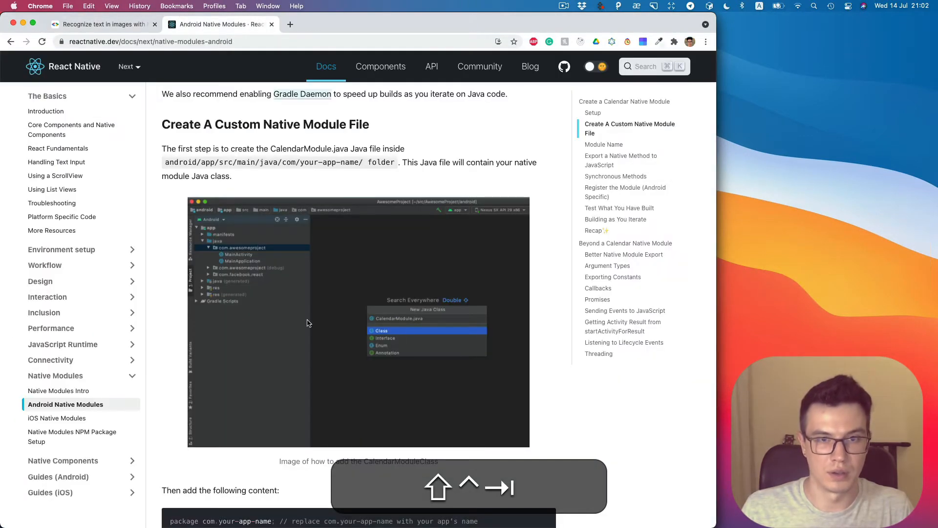
Scroll to the custom native module file section and select ReactContextBaseJavaModule.
scroll(down, 3)
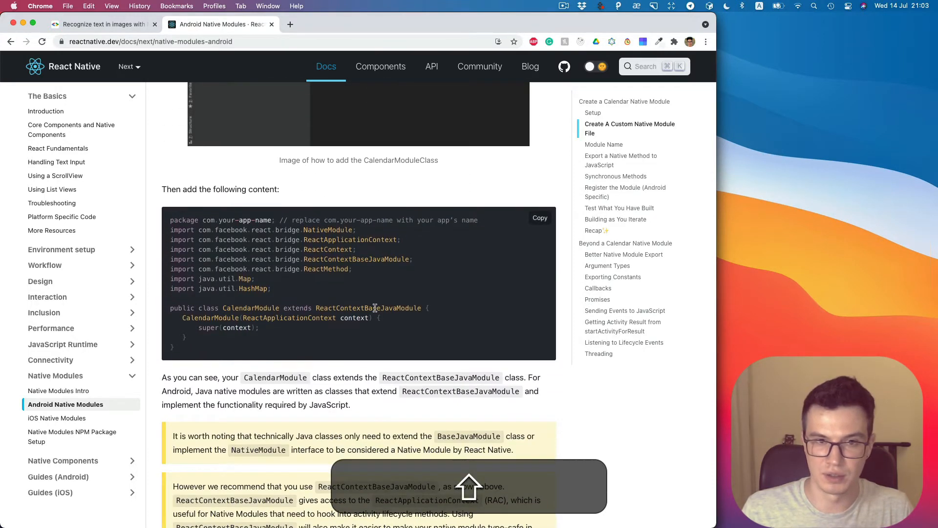
double_click(368, 307)
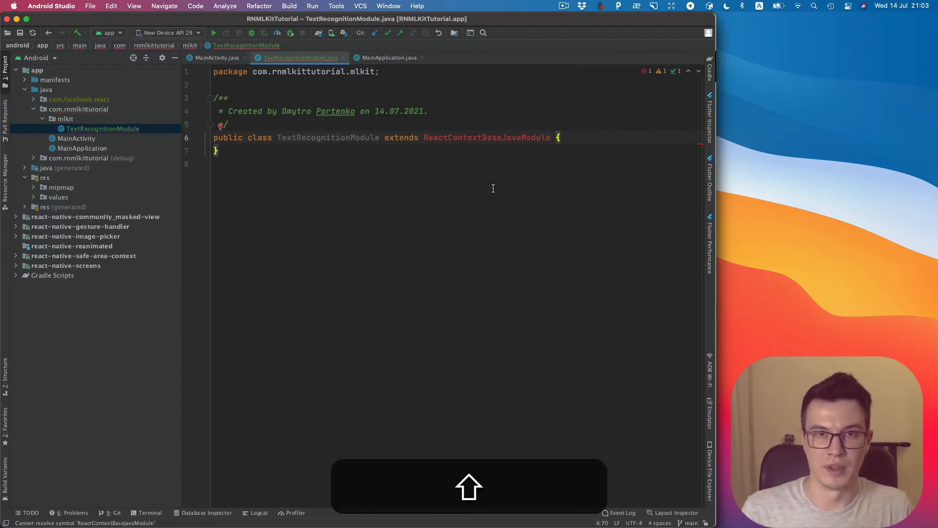
Make TextRecognitionModule extend ReactContextBaseJavaModule and import that class.
double_click(487, 137)
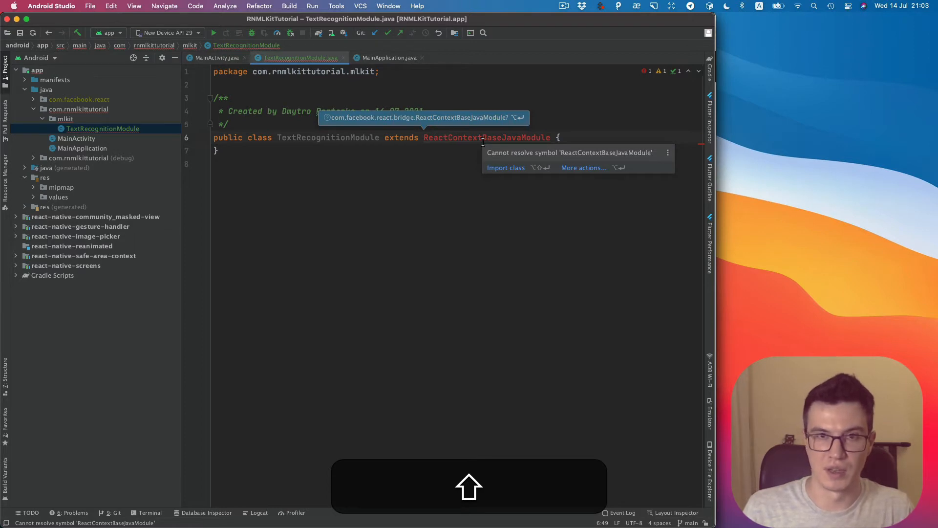
key(alt+enter)
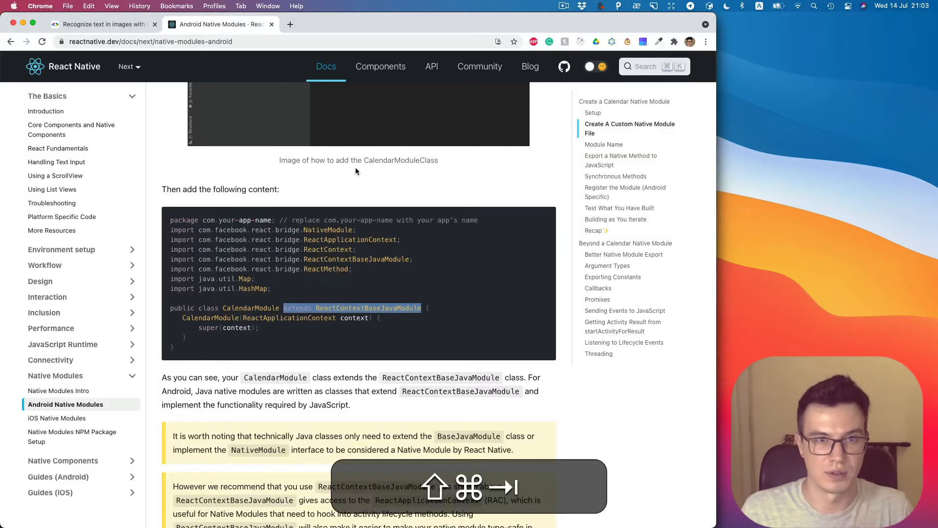
Scroll the guide past the constructor snippet to the Module Name section.
scroll(down, 3)
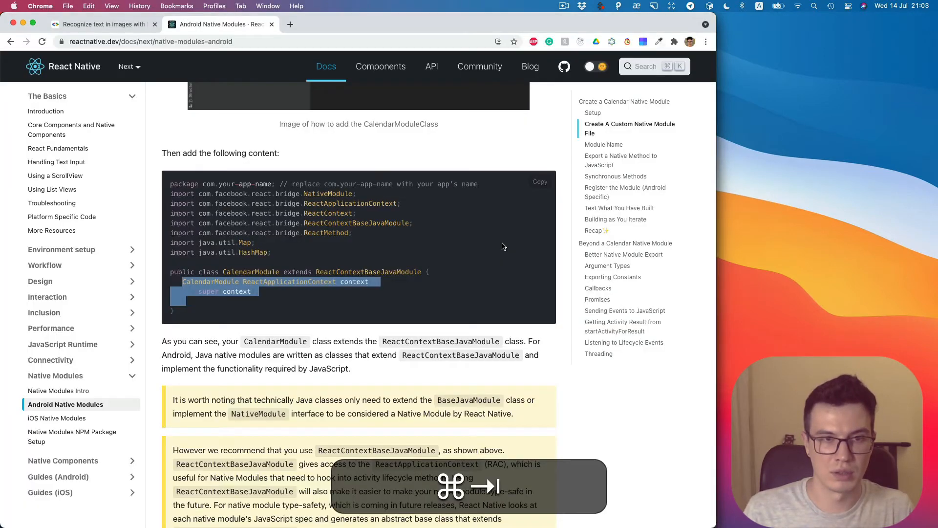
scroll(down, 3)
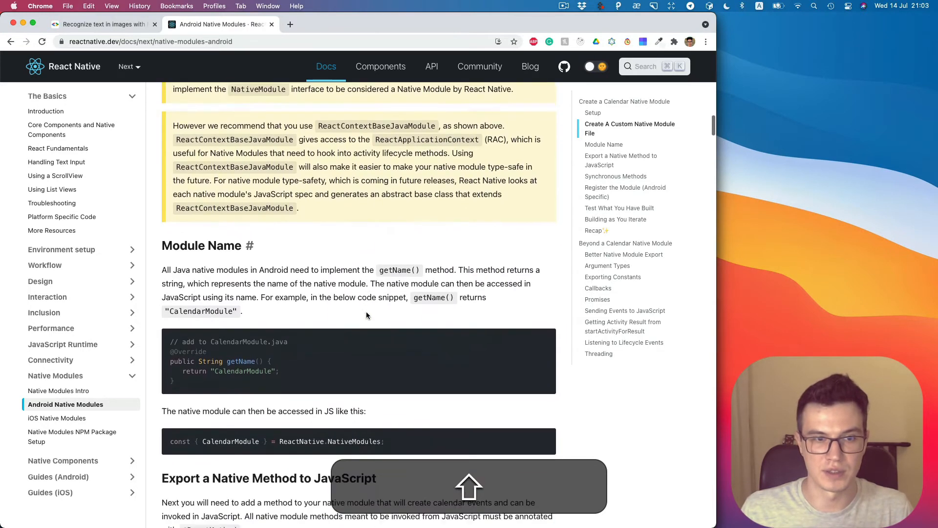
scroll(down, 3)
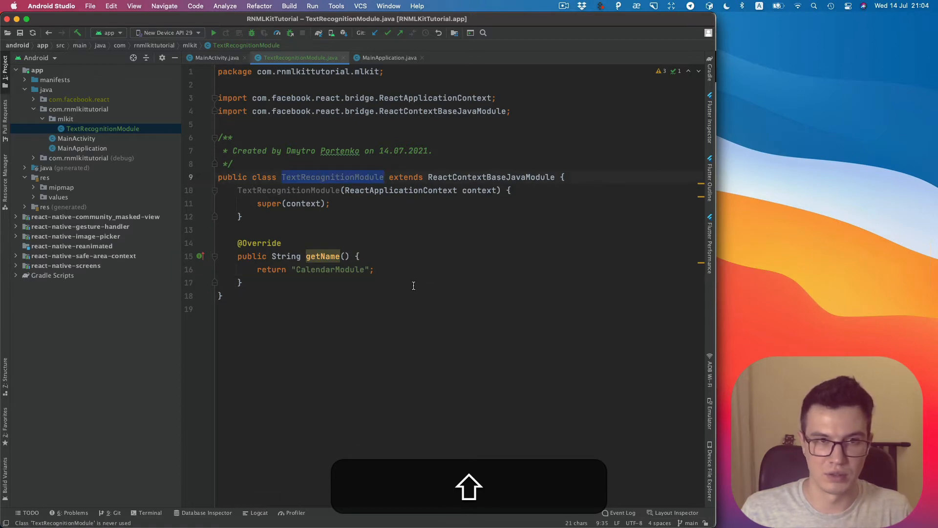
click(333, 270)
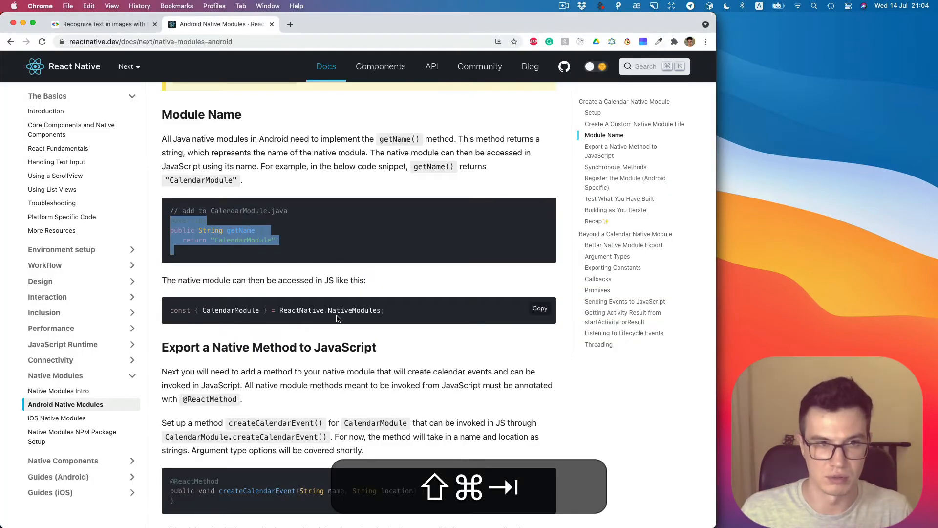
scroll(down, 3)
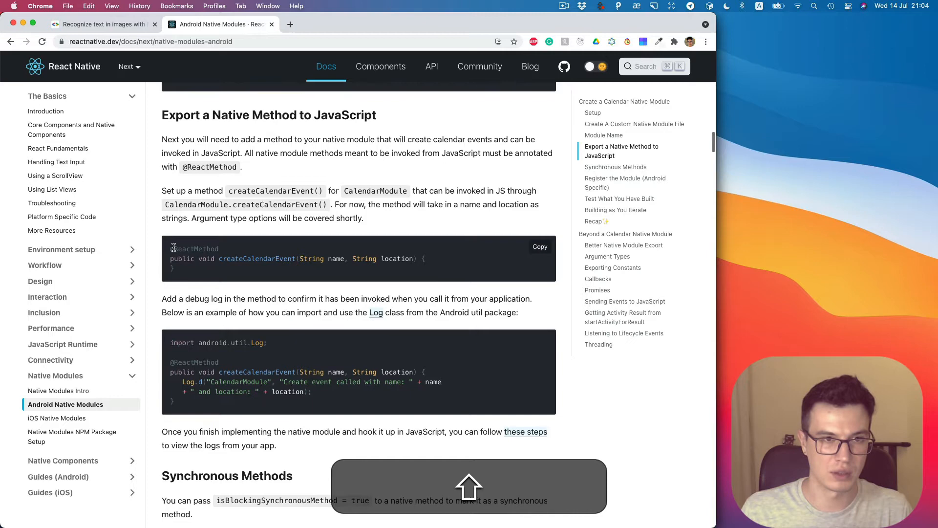
drag(171, 258, 422, 258)
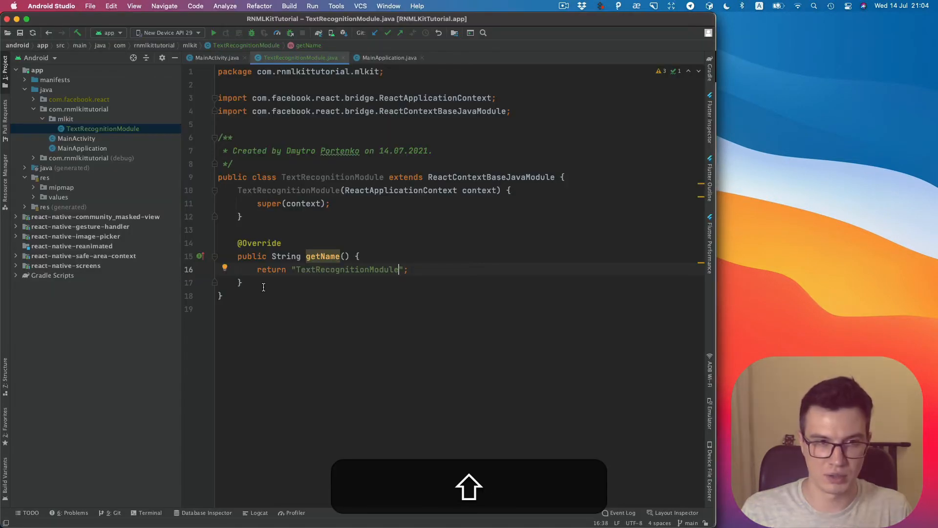
key(enter)
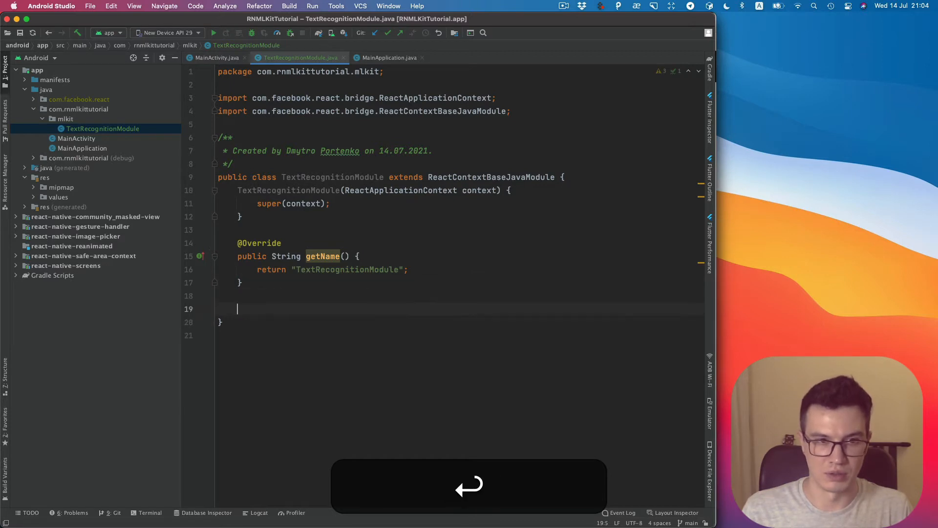
text(@ReactMethod)
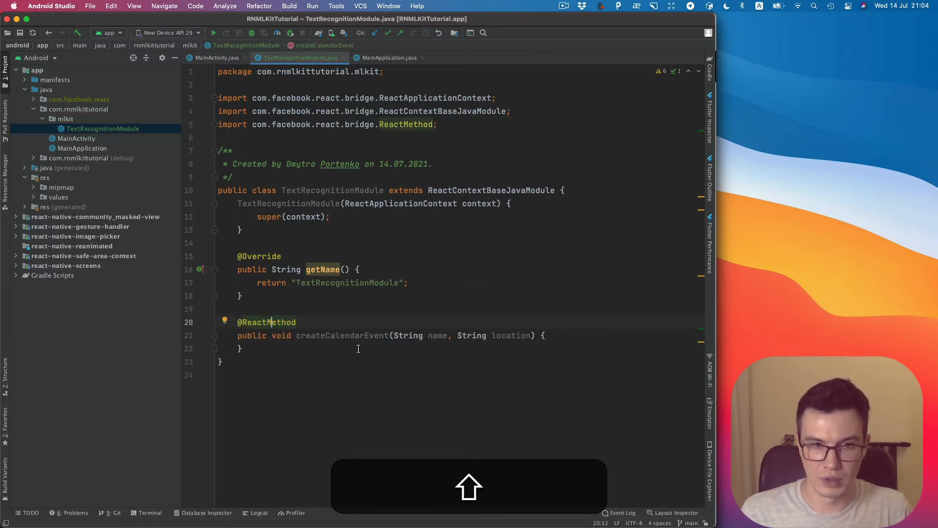
double_click(342, 335)
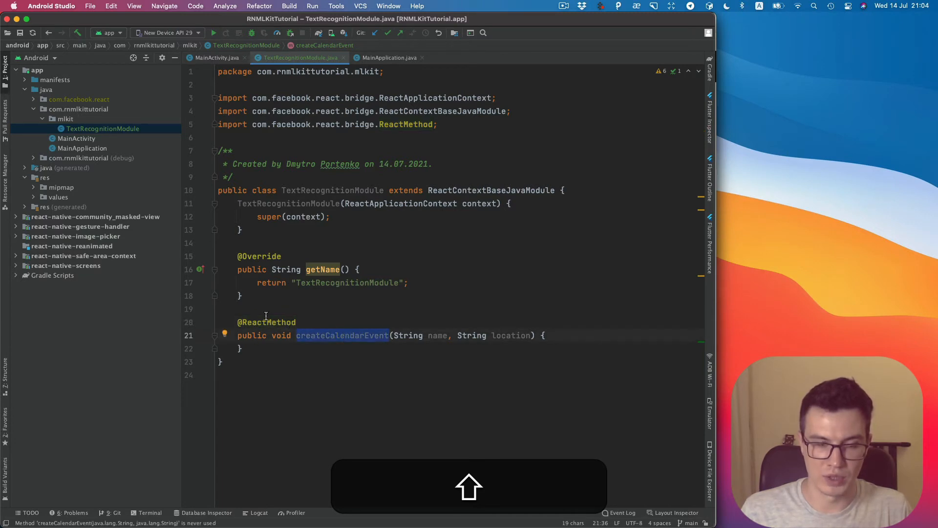
mouse_move(267, 322)
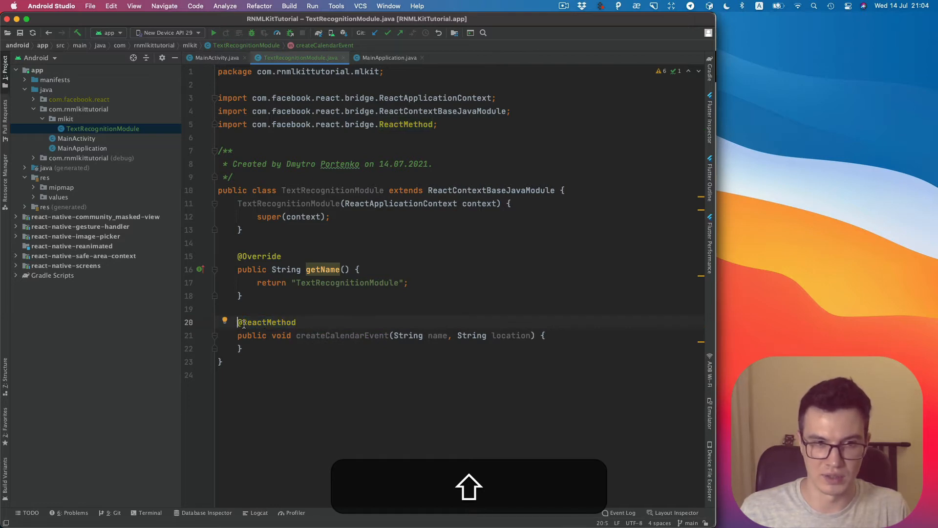
Rename the method to recognizeImage and its name parameter to url, removing location.
double_click(267, 322)
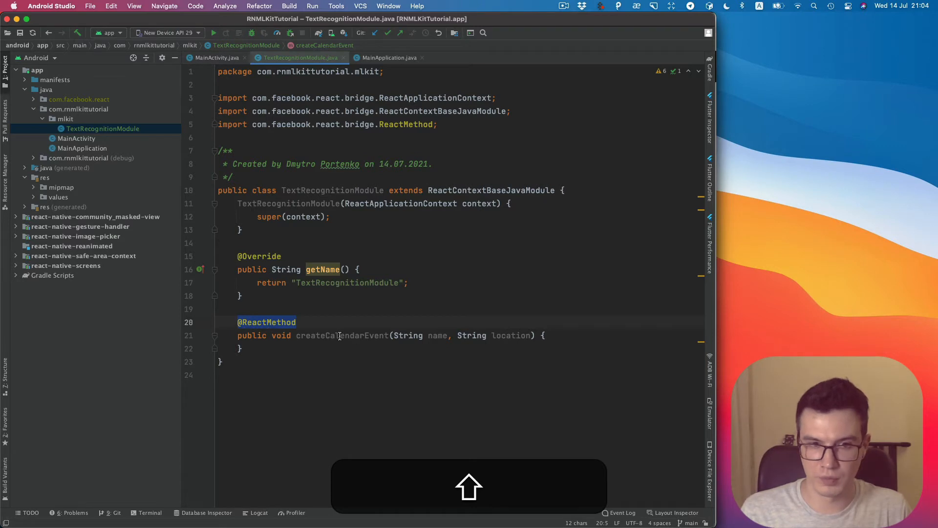
text(re)
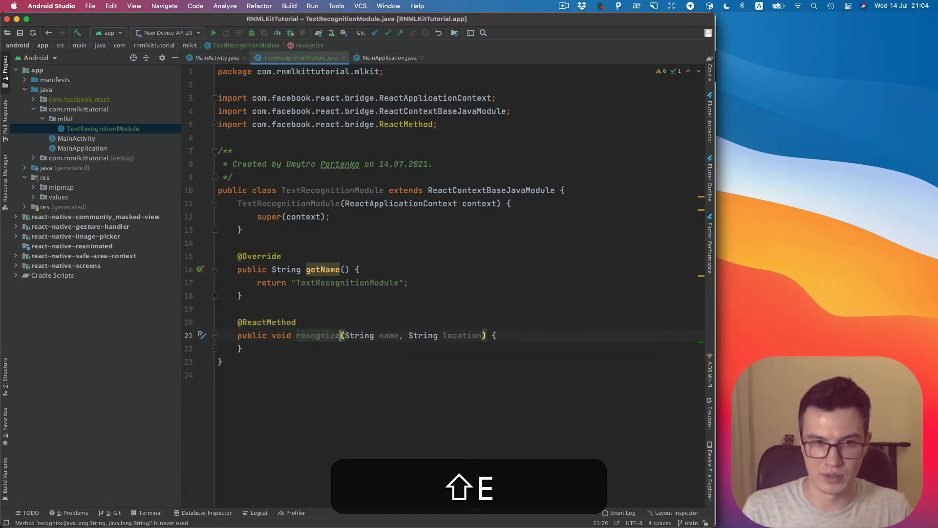
text(Img)
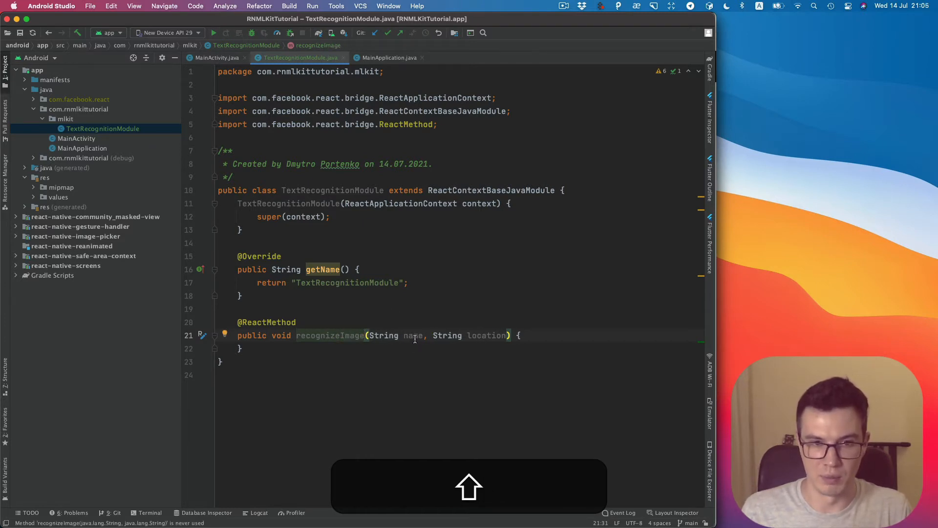
double_click(414, 335)
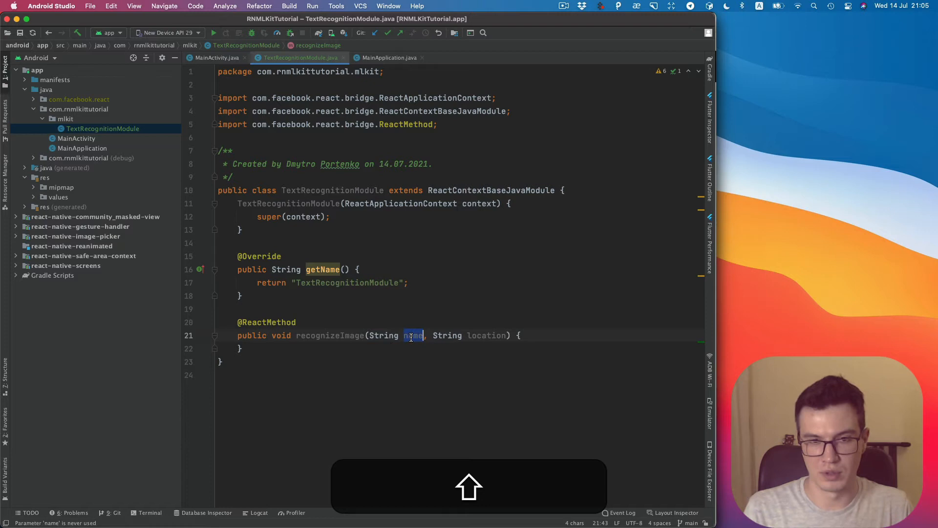
text(url)
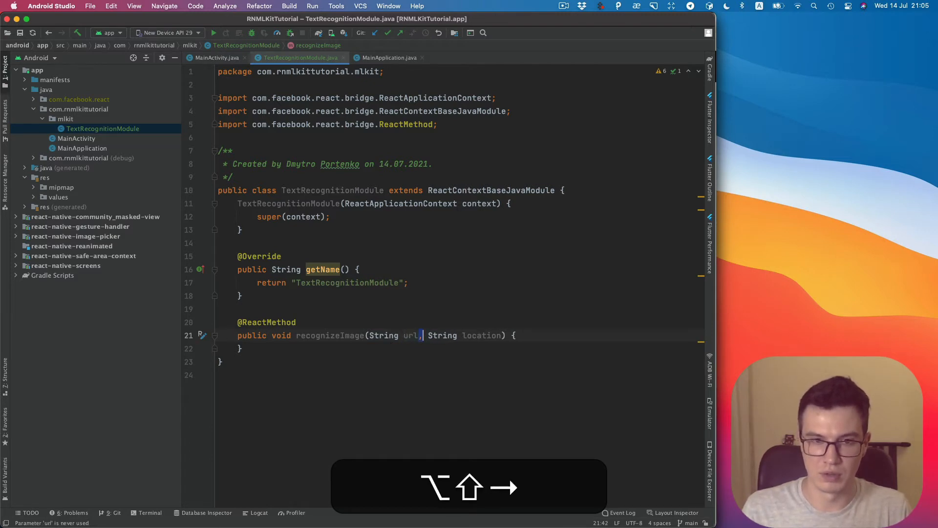
key(backspace)
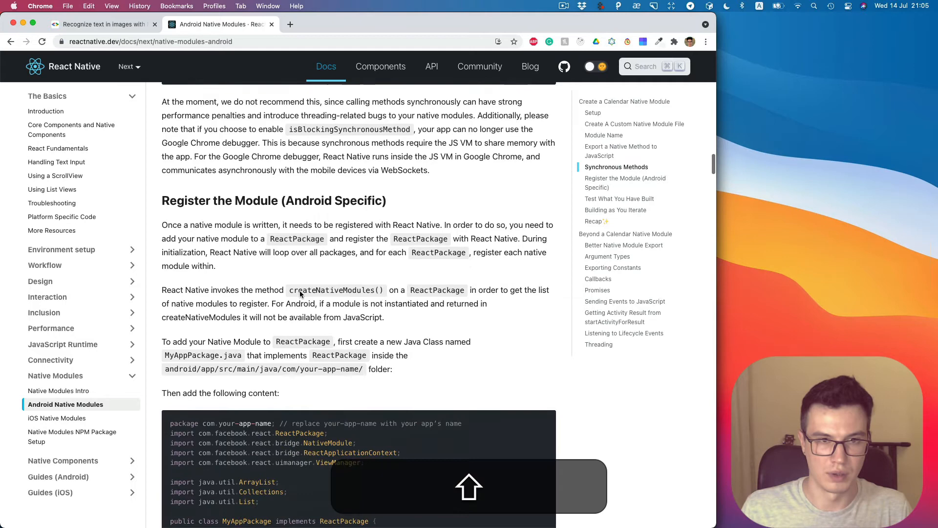
Scroll the docs to 'Register the Module (Android Specific)' and return to Android Studio.
scroll(down, 3)
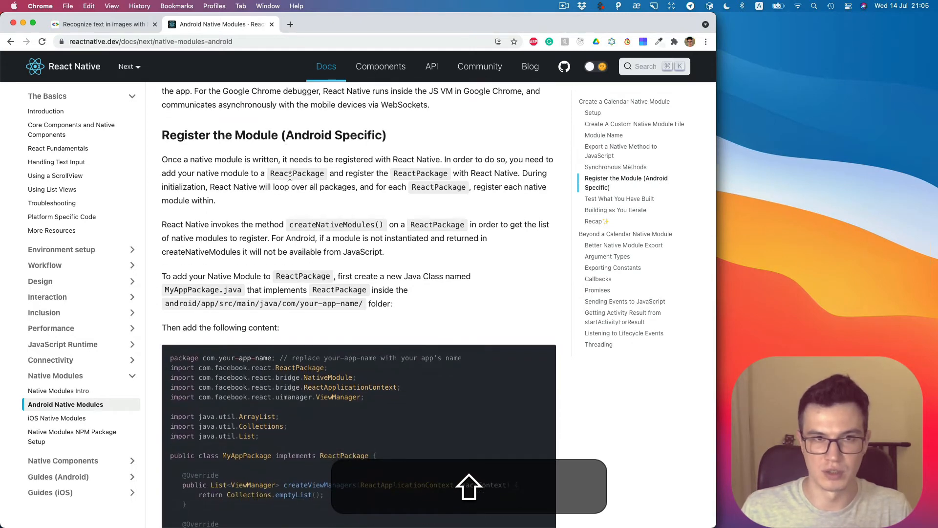
scroll(down, 3)
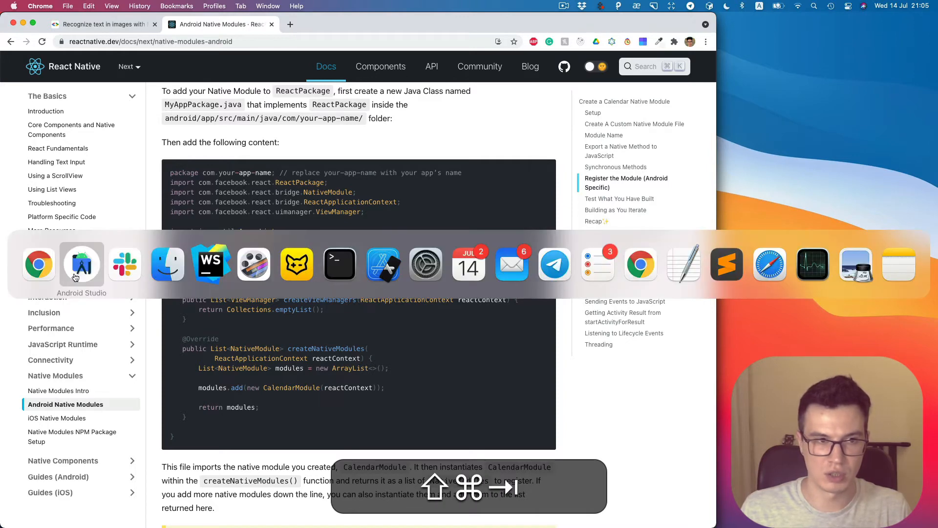
click(81, 264)
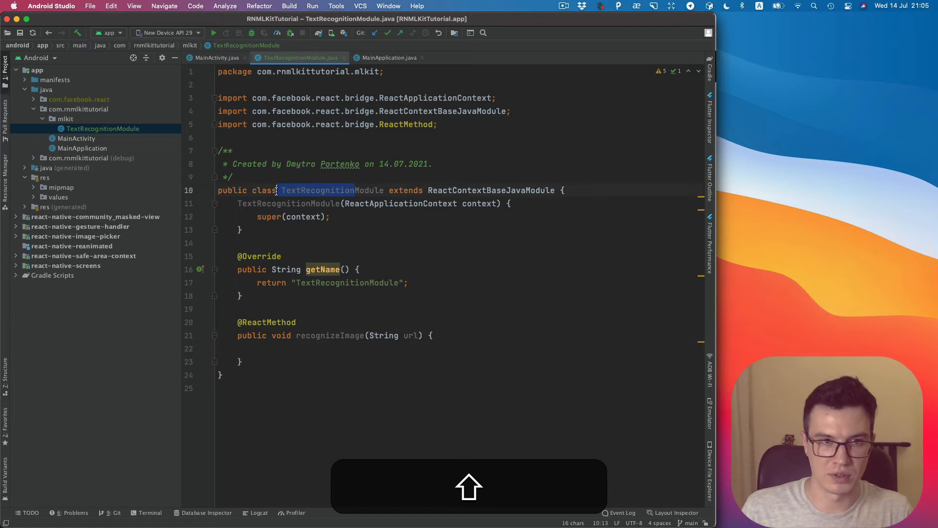
Create a TextRecognitionPackage Java class in the mlkit package.
click(103, 129)
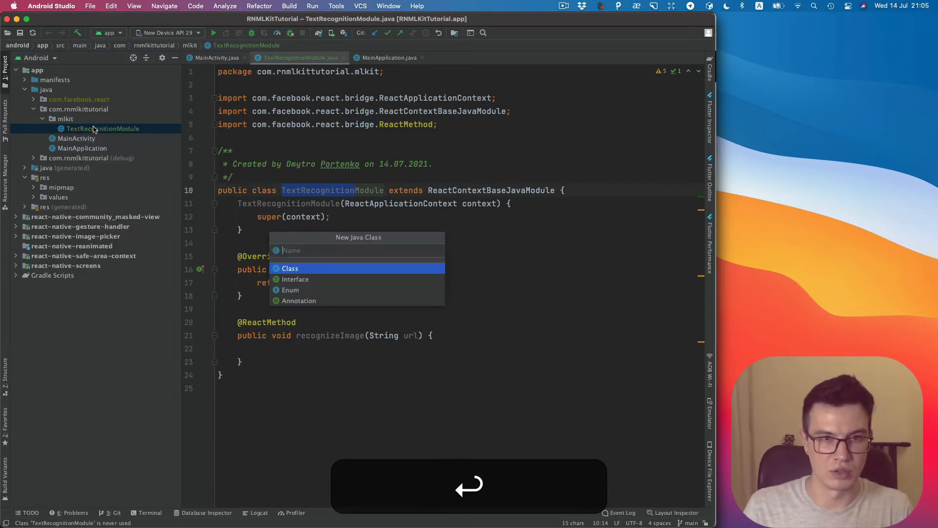
text(TextRecognition)
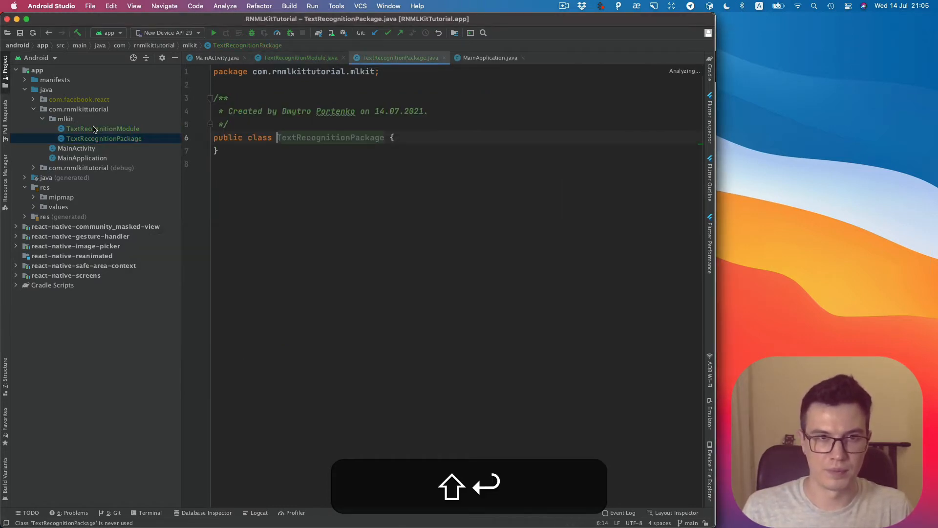
key(cmd+tab)
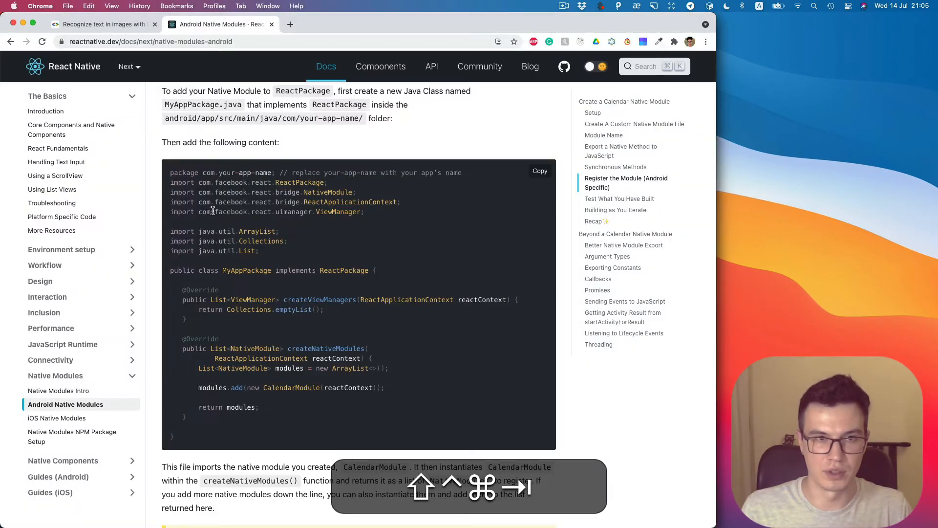
Scroll to the MyAppPackage example and select its 'implements ReactPackage' clause.
scroll(down, 3)
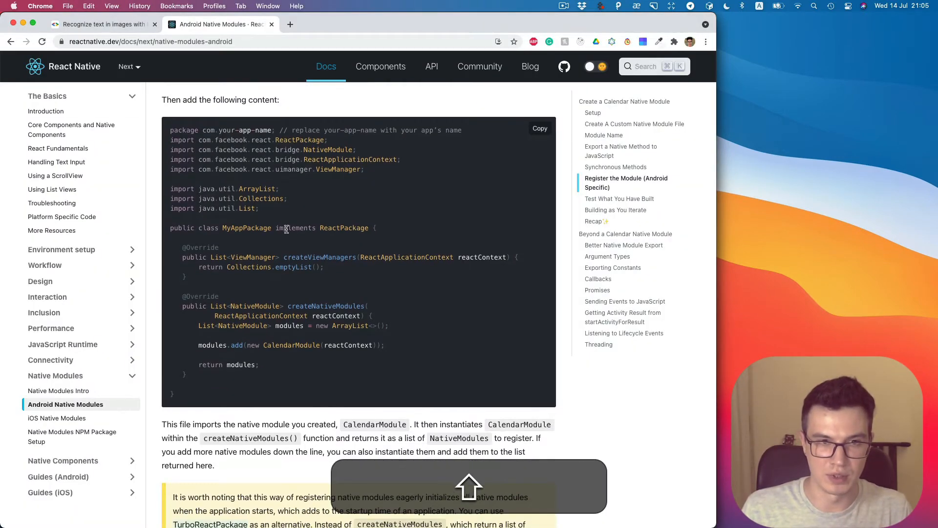
drag(276, 227, 370, 227)
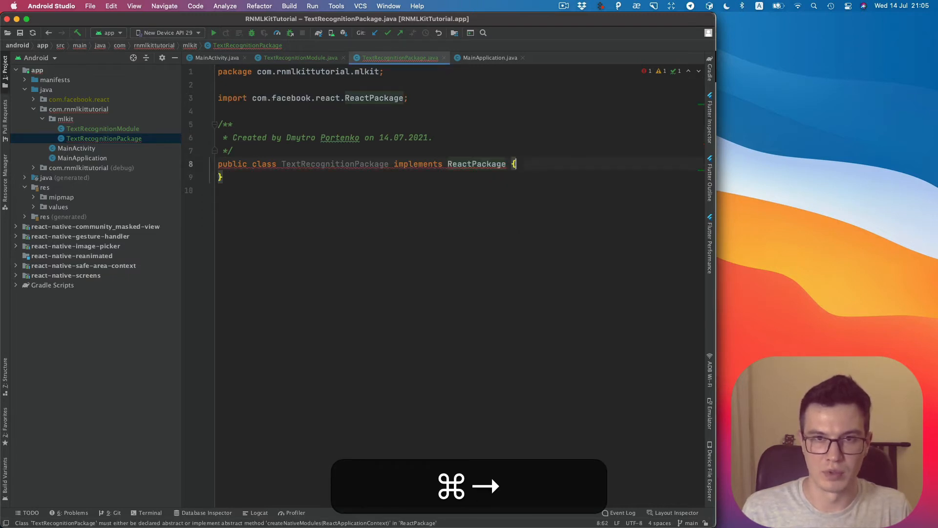
Paste the createViewManagers and createNativeModules overrides and import ViewManager.
key(cmd+tab)
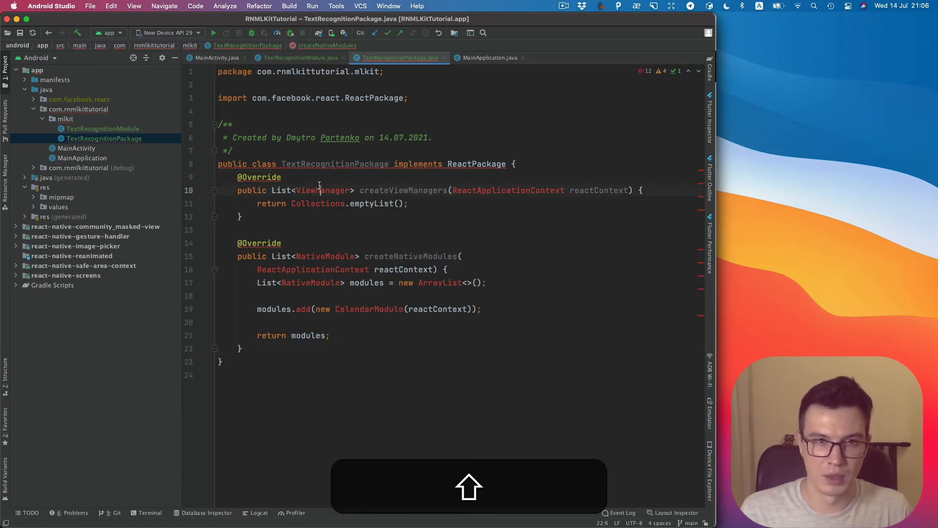
key(alt+enter)
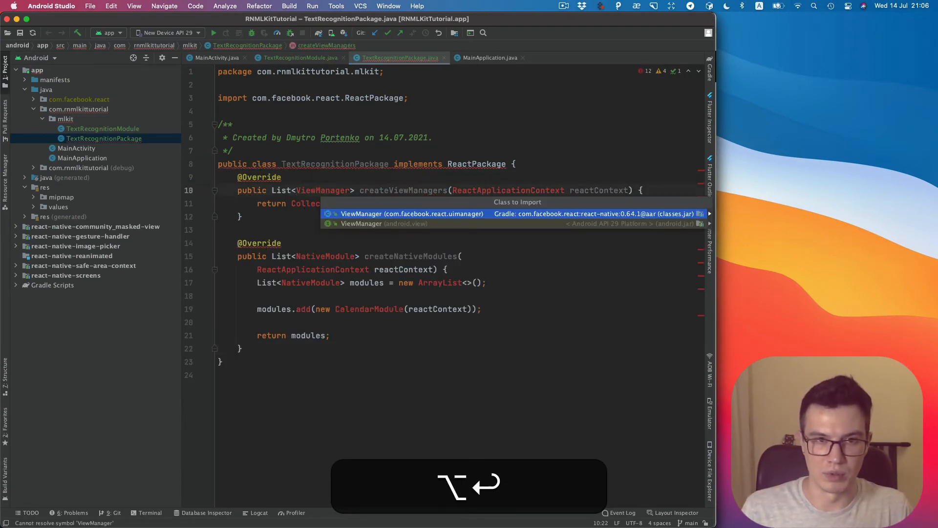
key(down)
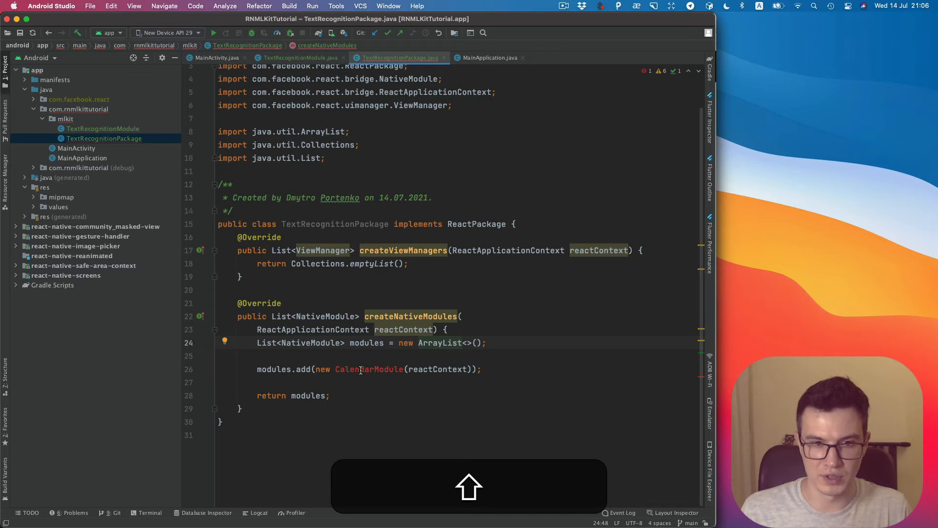
mouse_move(370, 369)
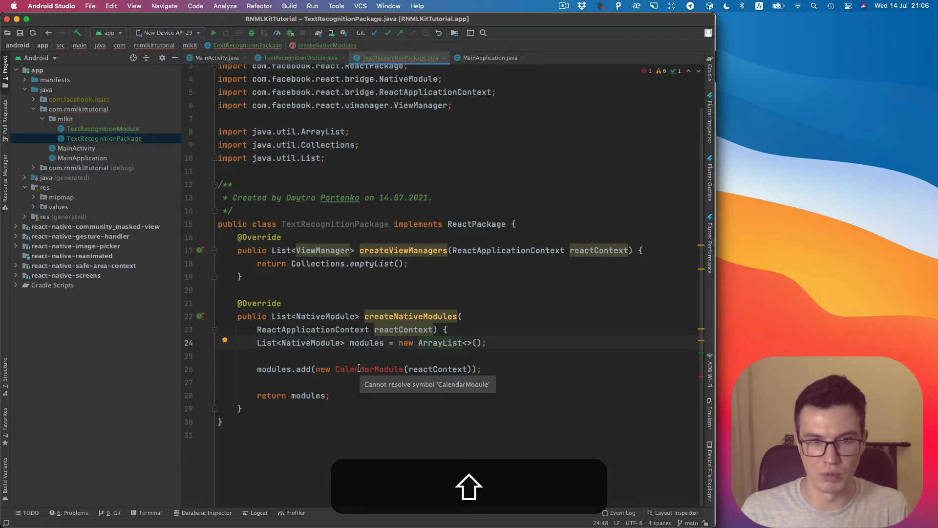
mouse_move(130, 126)
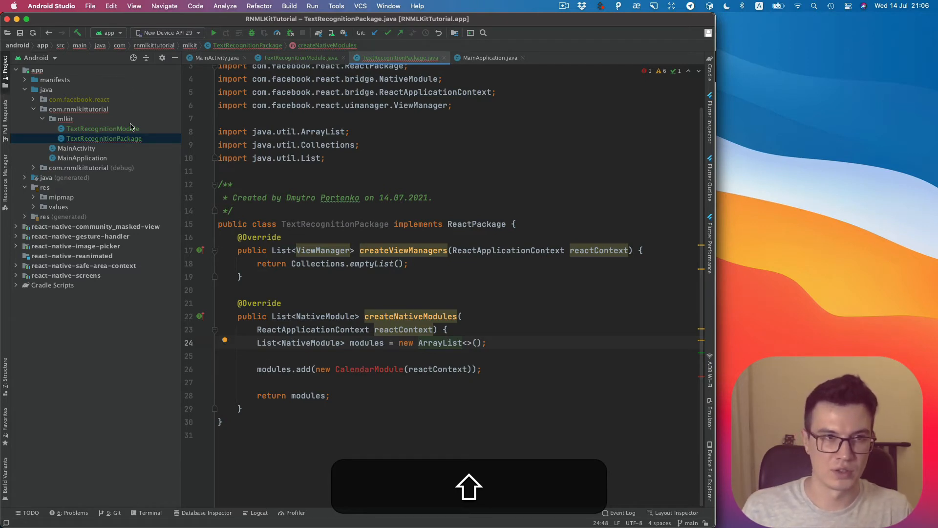
Replace CalendarModule with TextRecognitionModule in createNativeModules.
click(103, 128)
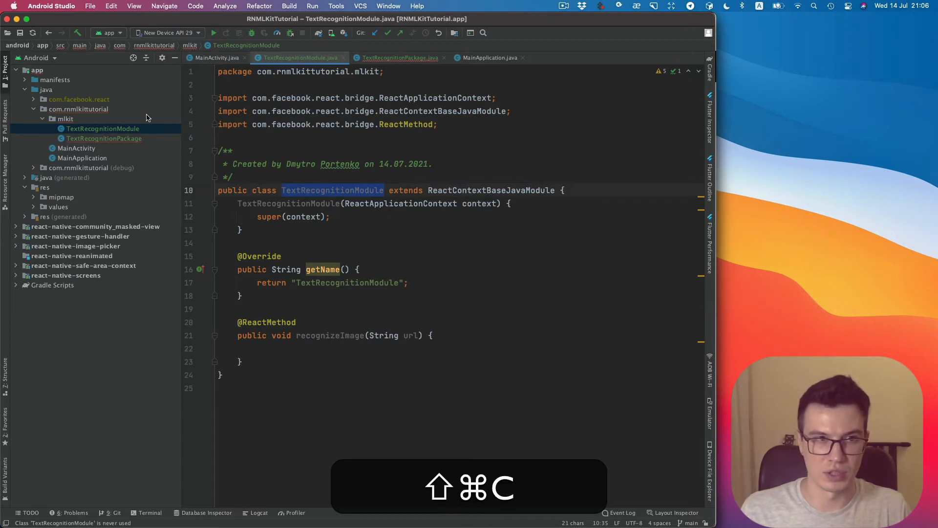
click(399, 57)
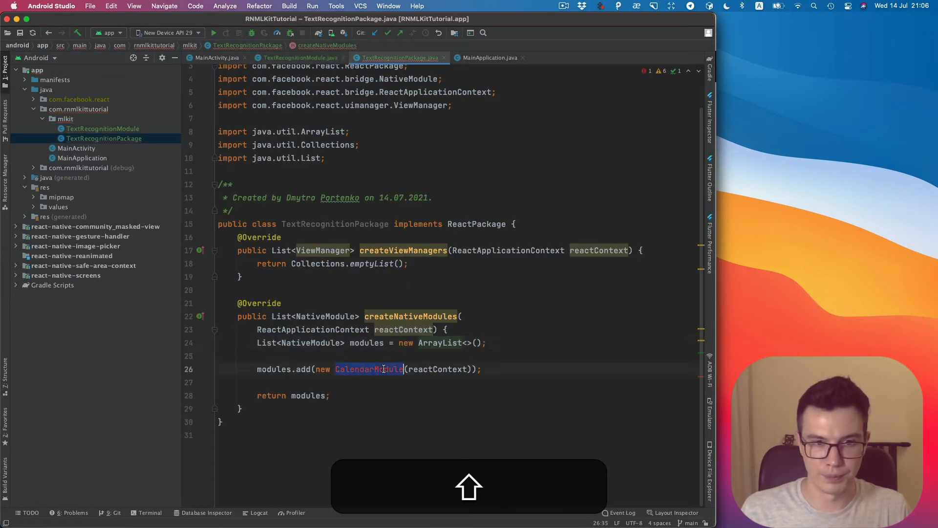
text(TextRecognitionModule)
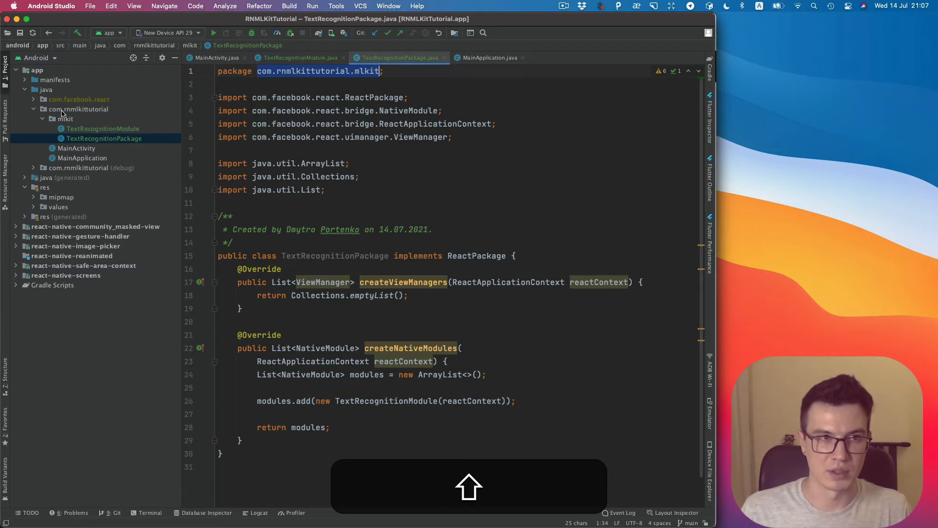
mouse_move(127, 113)
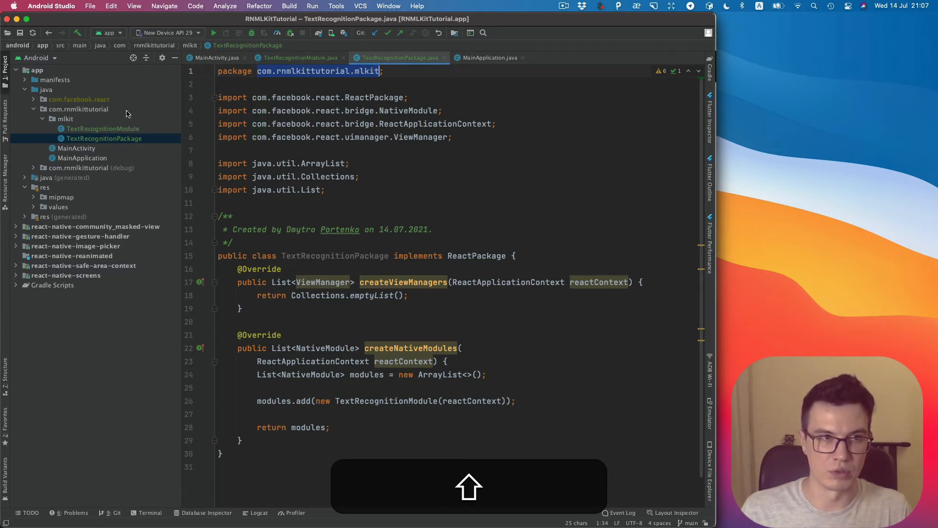
click(102, 128)
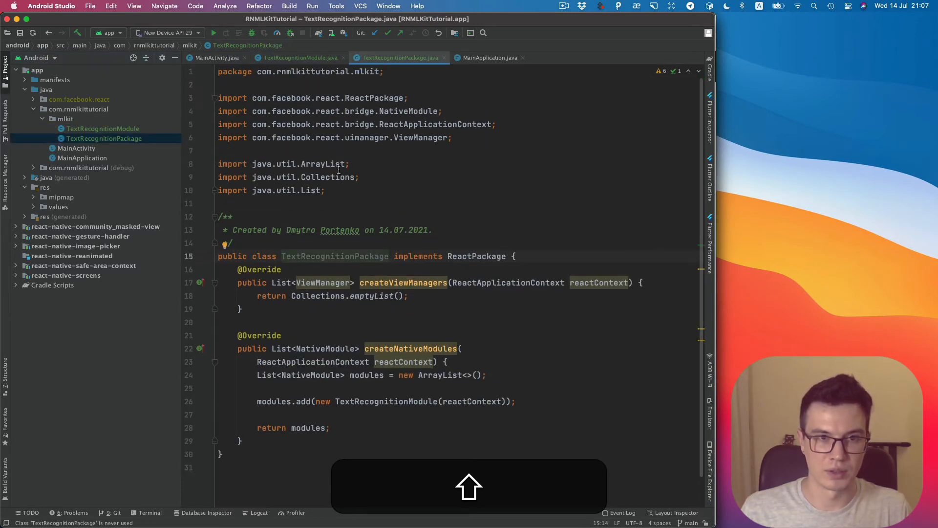
scroll(down, 3)
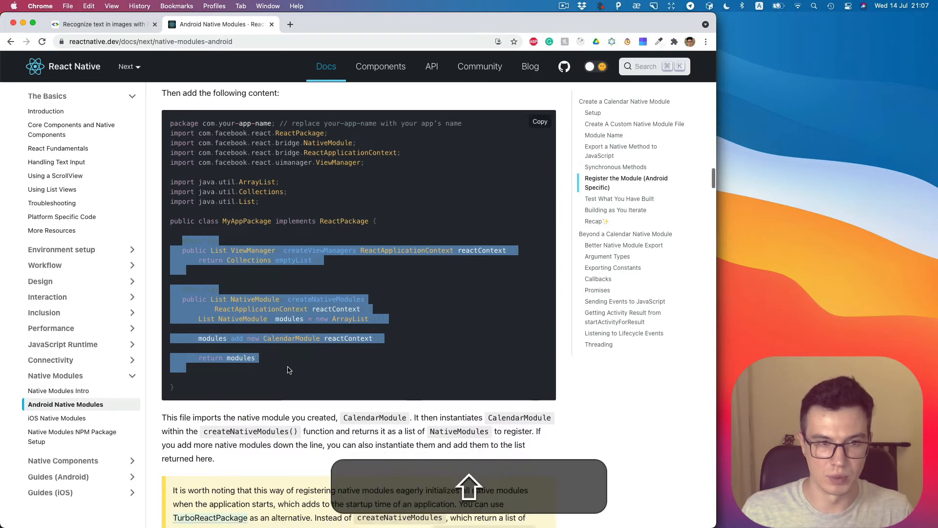
Scroll the docs to the getPackages registration instructions for MainApplication.java.
scroll(down, 3)
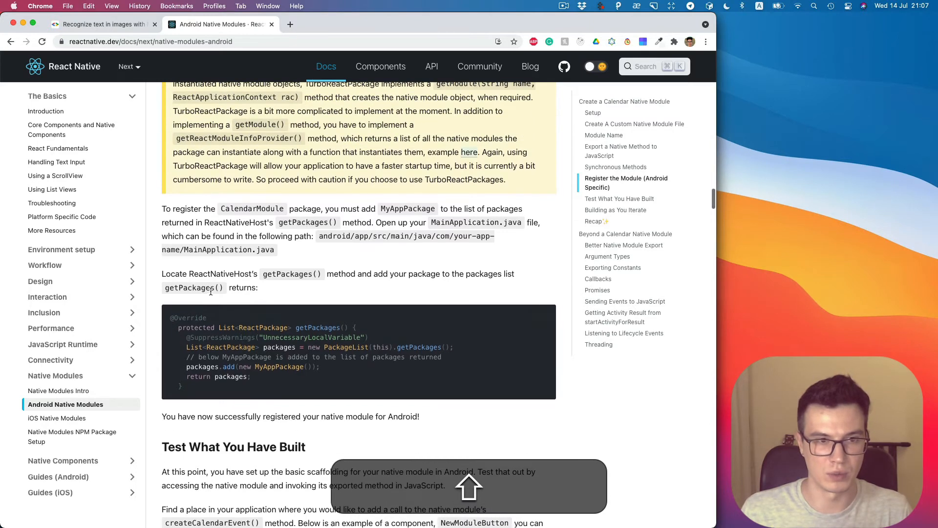
mouse_move(251, 327)
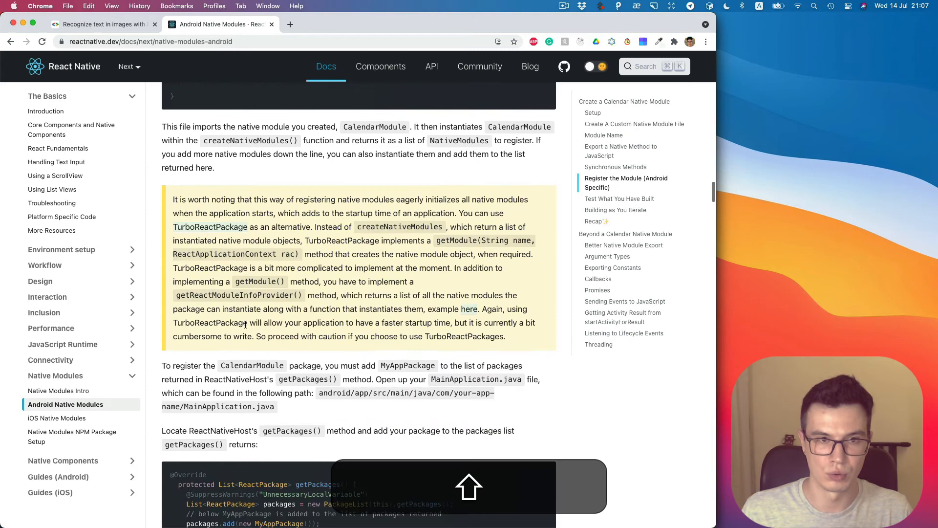
scroll(down, 3)
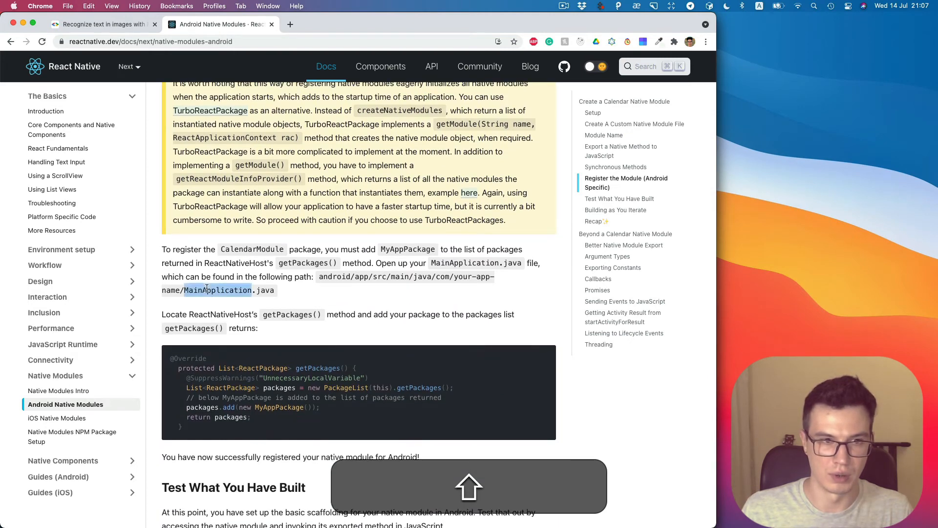
key(cmd+tab)
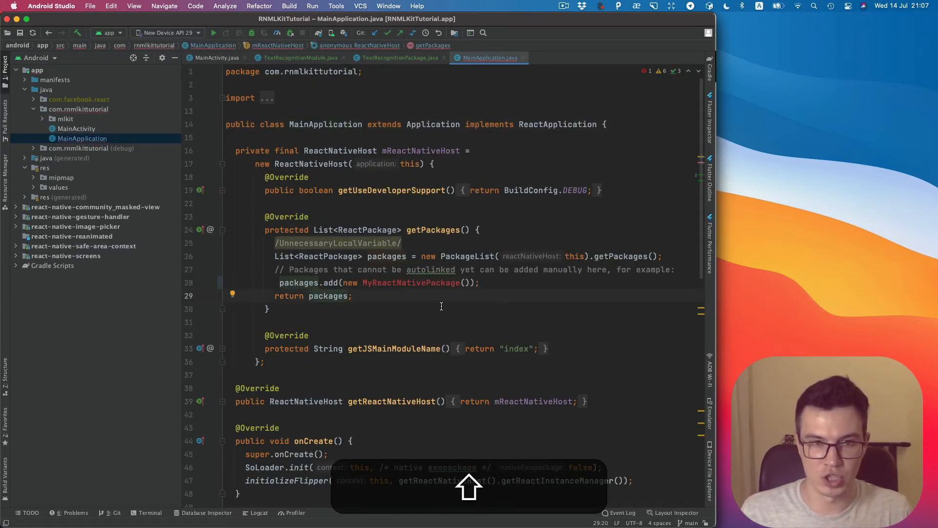
Add new TextRecognitionPackage() to the packages list in getPackages.
text(Tex)
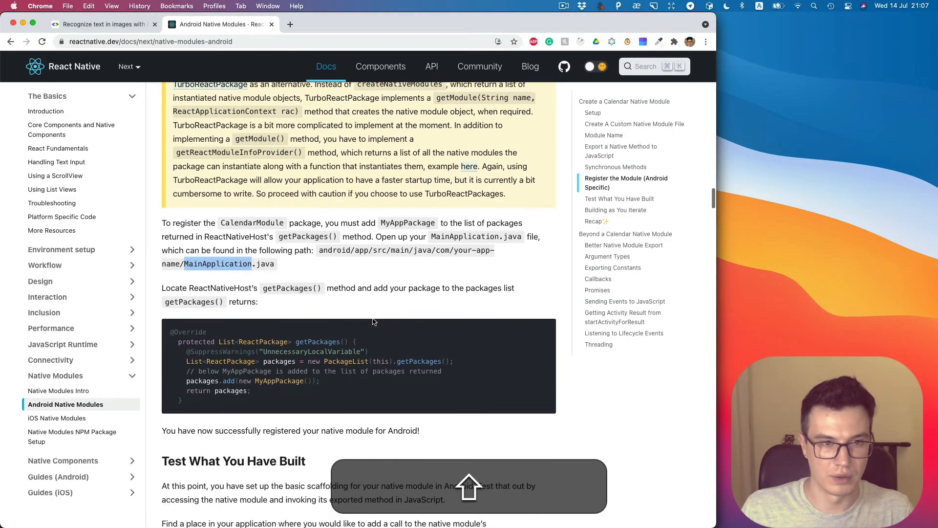
Scroll down to the docs' 'Test What You Have Built' section and select a word there.
scroll(down, 3)
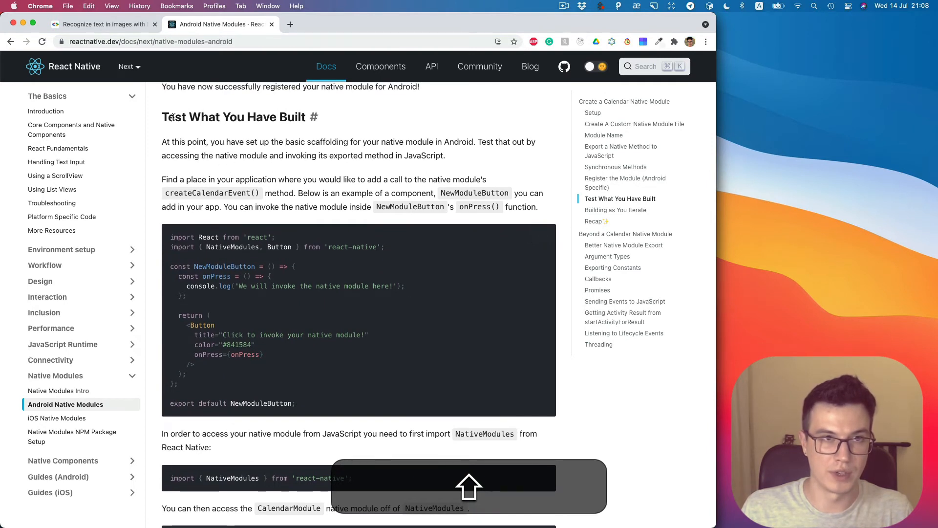
double_click(233, 117)
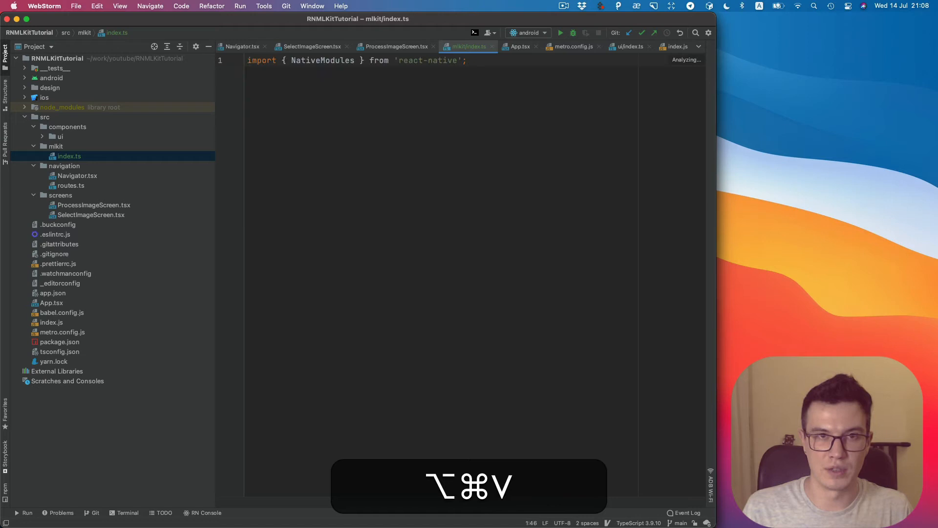
Paste import { NativeModules } from 'react-native' into mlkit/index.ts.
key(cmd+tab)
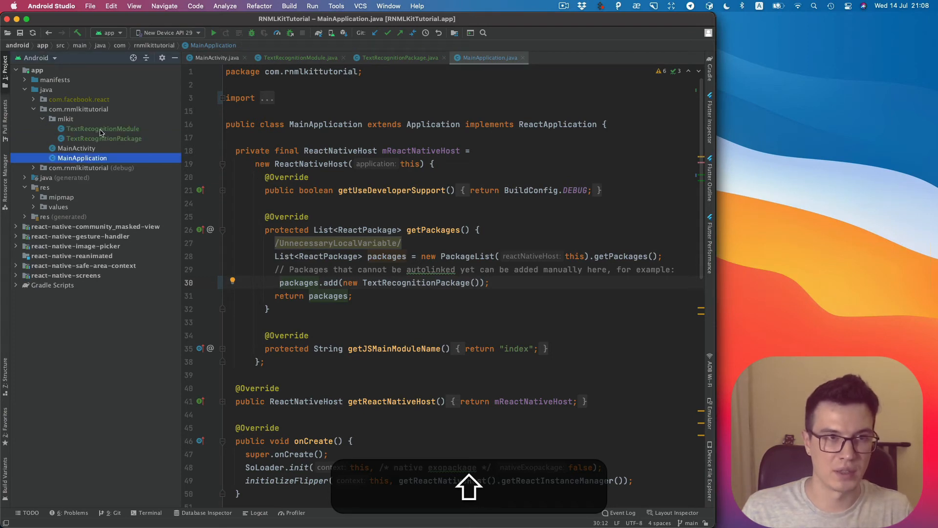
Open the TextRecognitionModule class and copy its name for use in WebStorm.
click(102, 129)
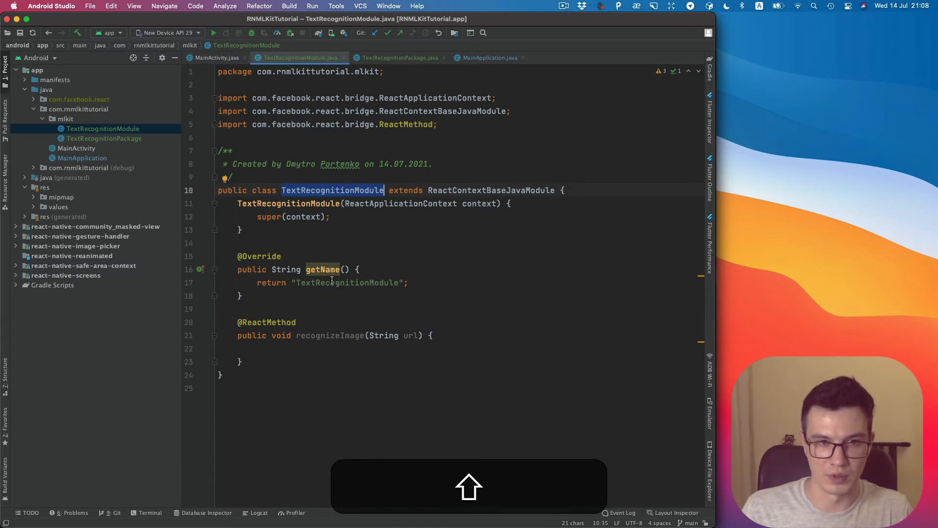
key(cmd+tab)
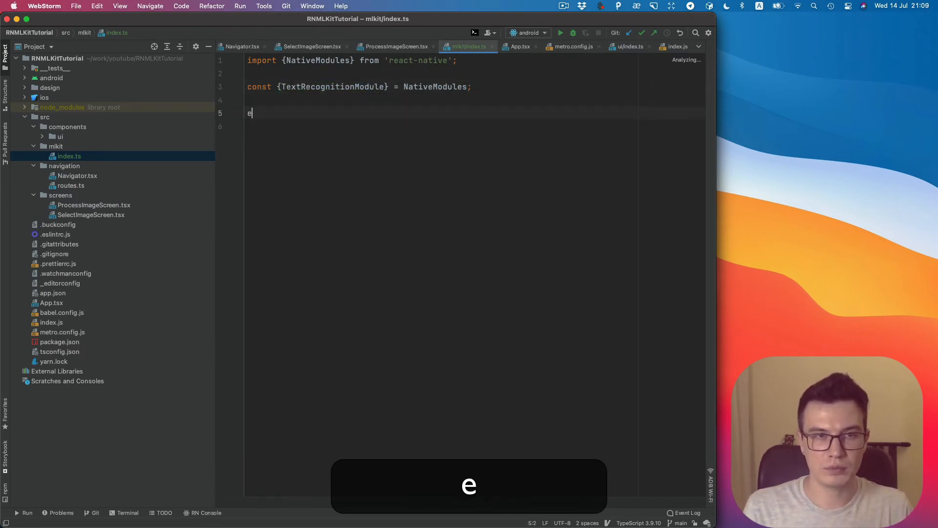
Declare the exported recognizeImage arrow function taking url: string.
text(xport const recog)
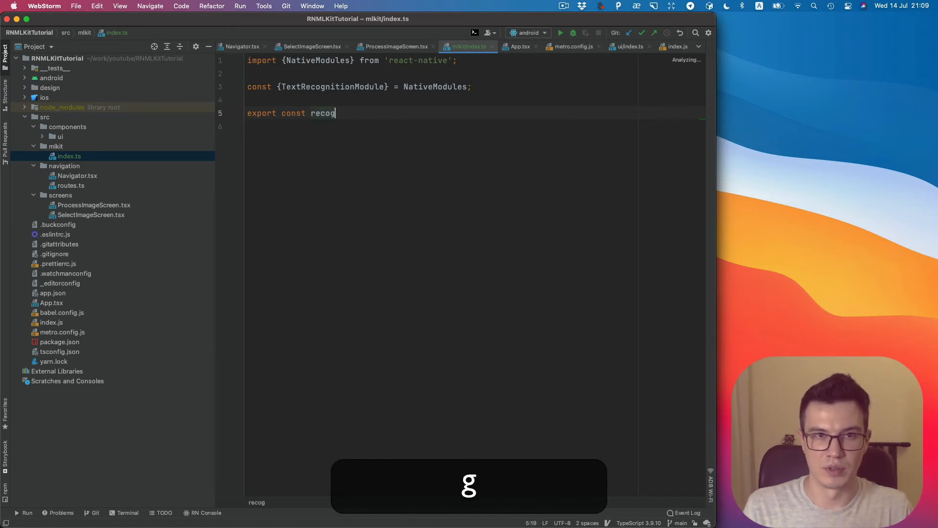
text(nize)
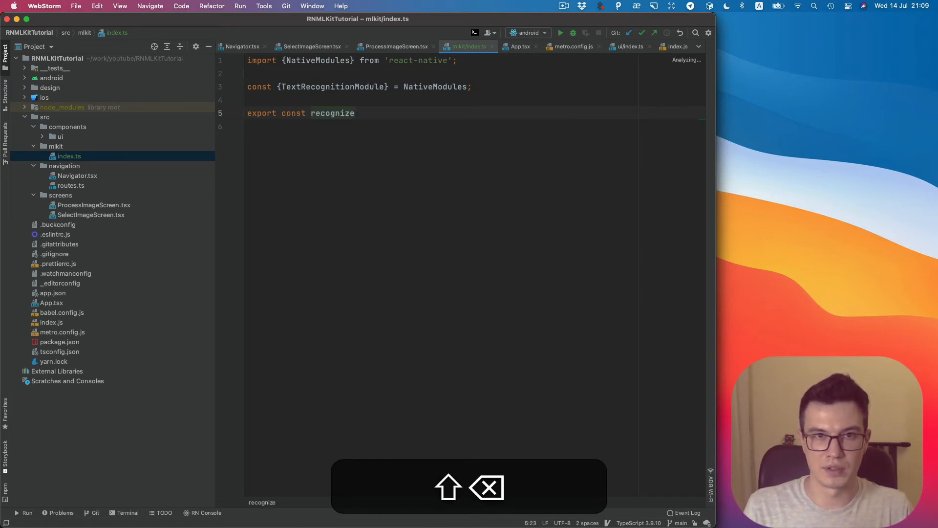
text(Image = ())
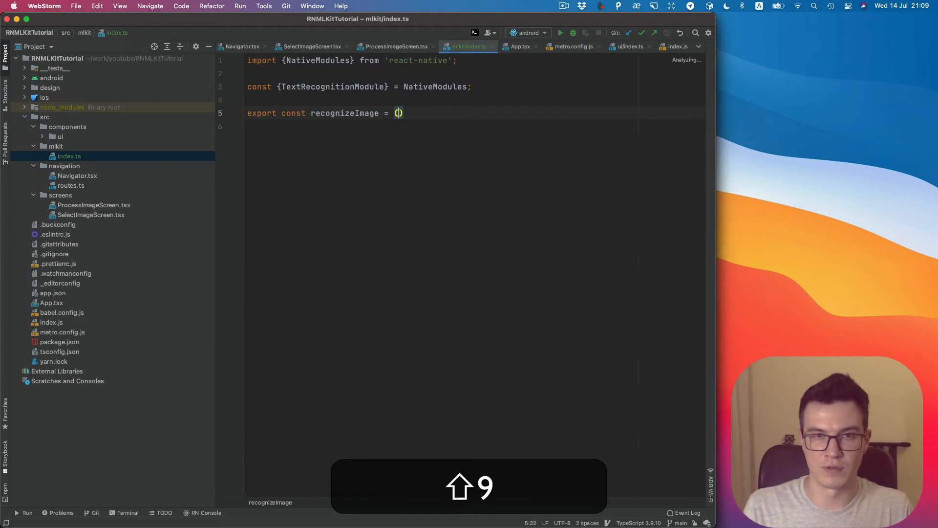
text(url)
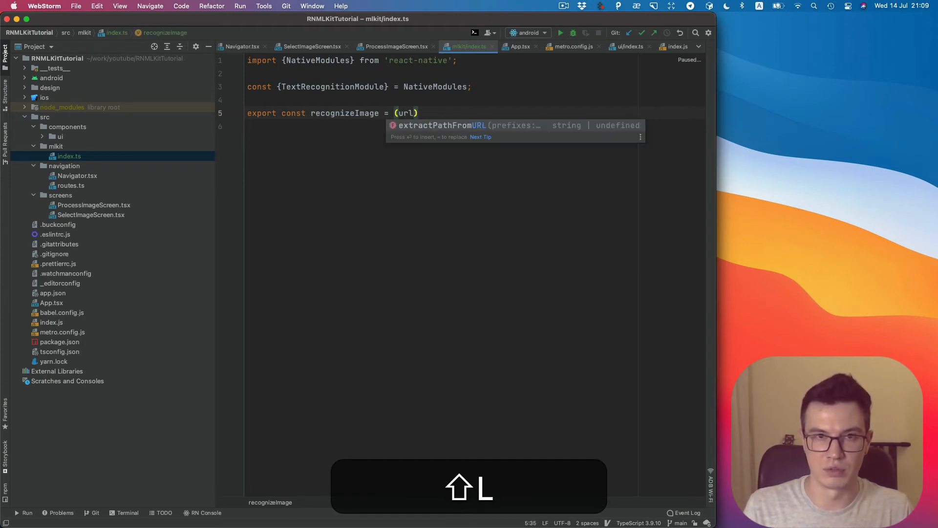
text(: string)
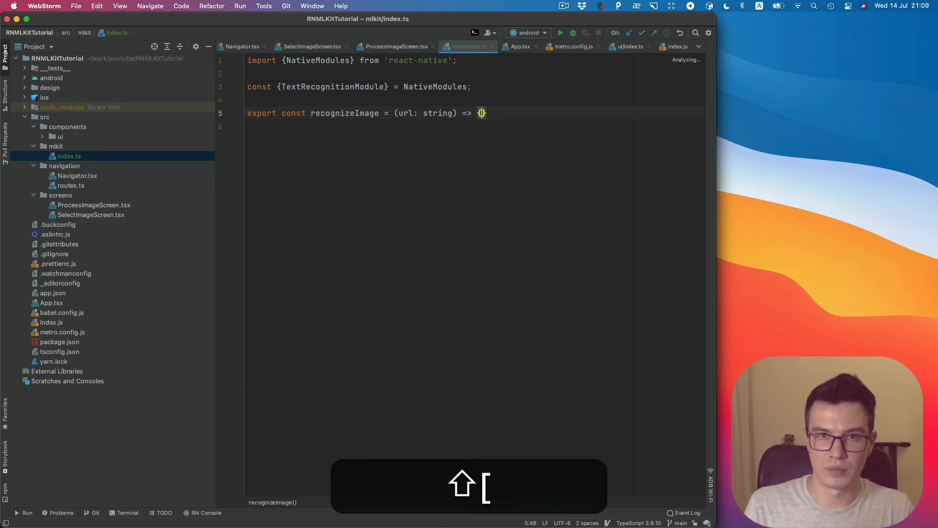
Make the function return TextRecognitionModule.recognizeImage(url).
text(retu)
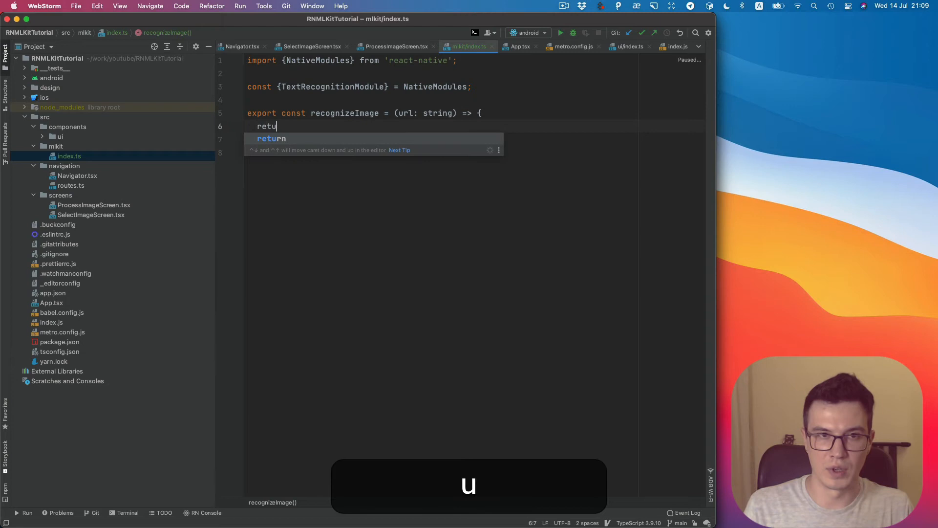
key(Tab)
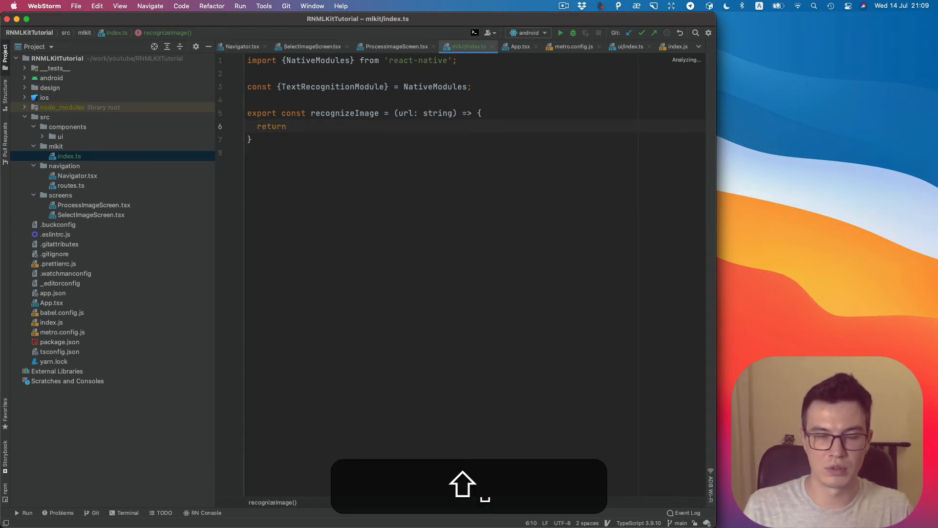
text(TextRecognitionModule)
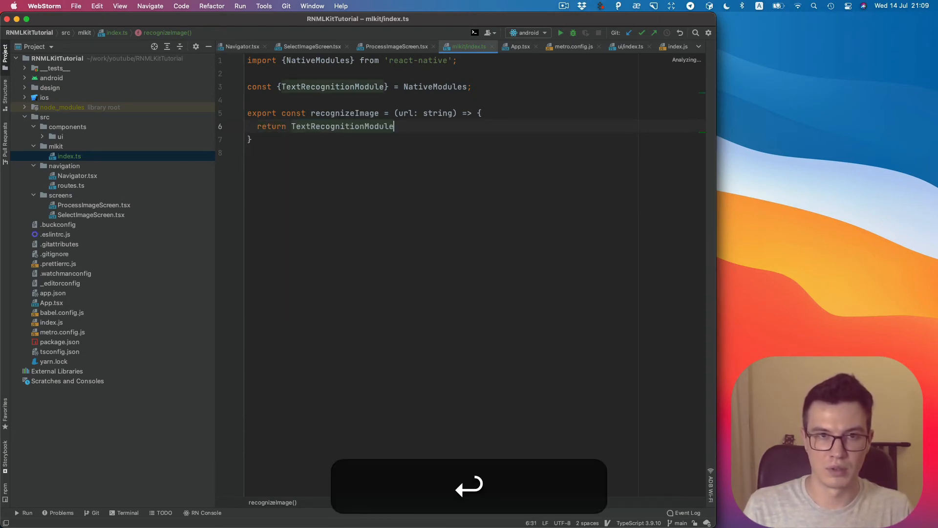
text(.)
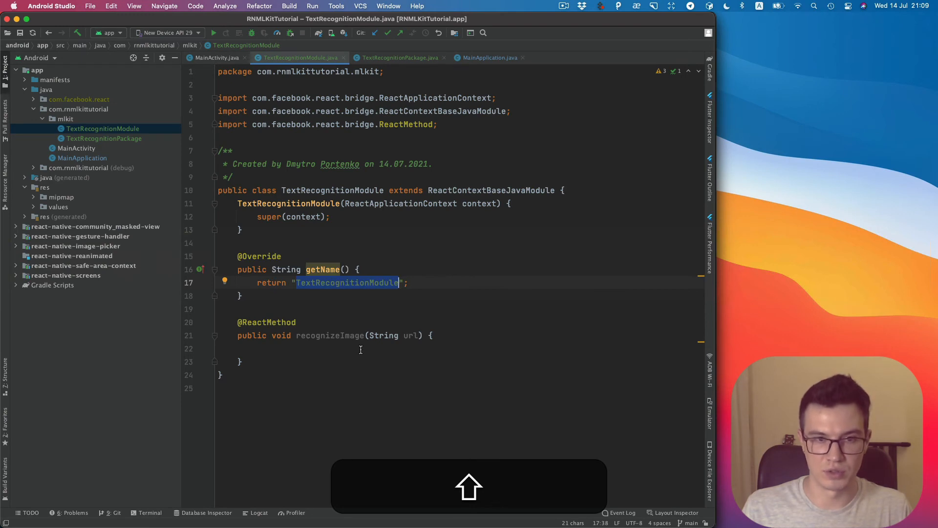
double_click(329, 336)
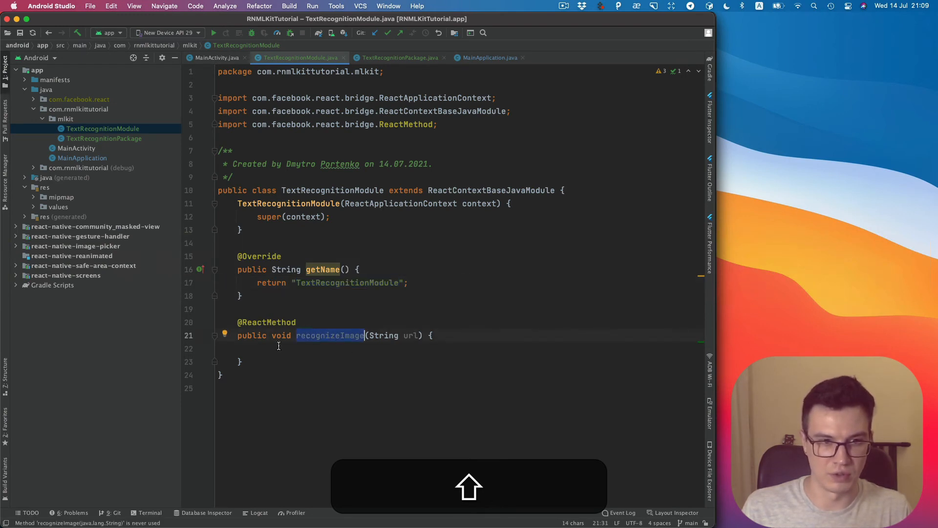
key(shift+cmd+c)
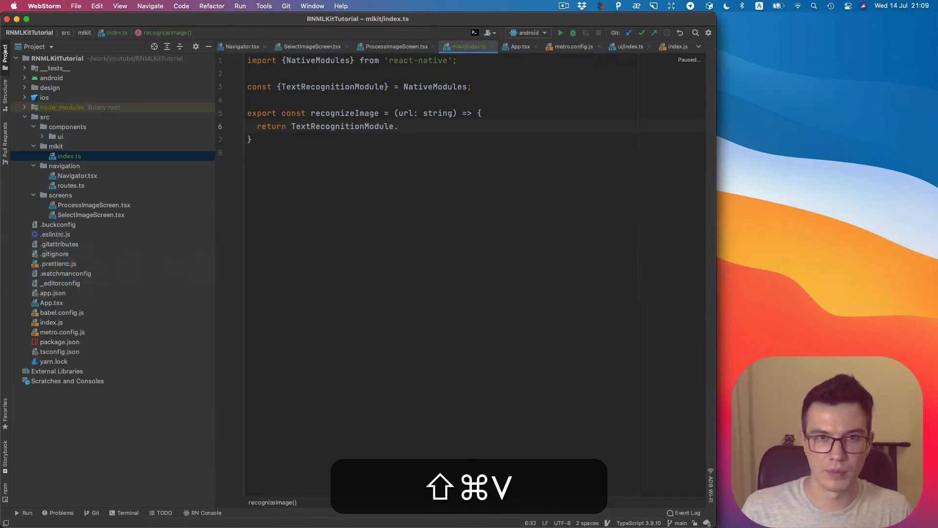
text(recognizeImage()
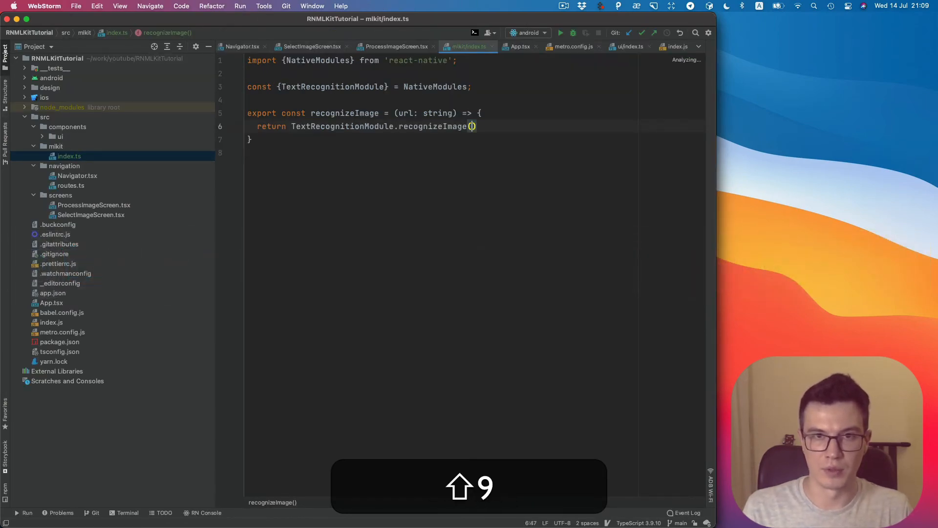
text(url)
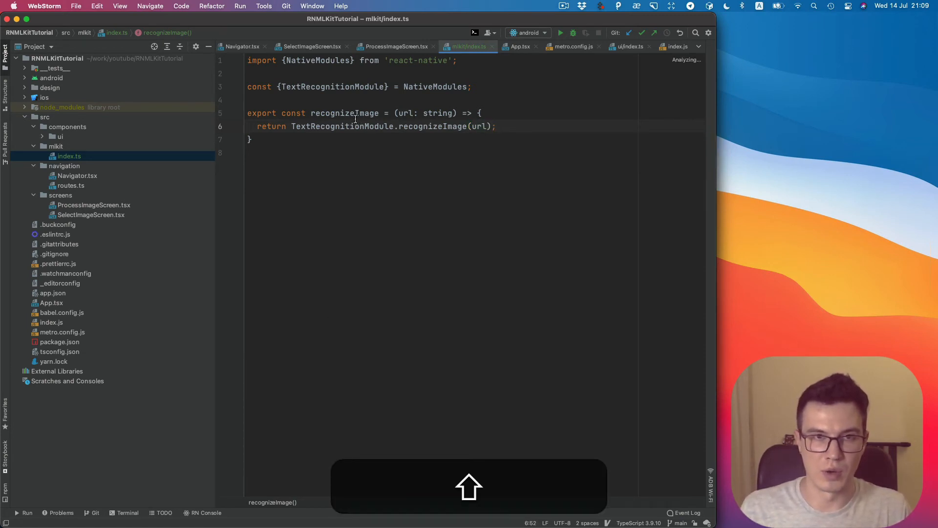
double_click(344, 113)
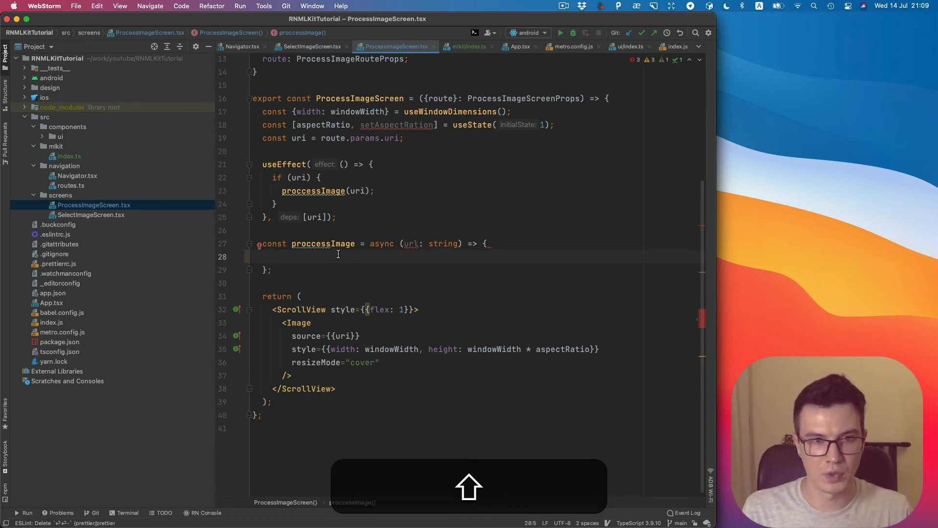
Call recognizeImage(url) inside processImage, guarded by an if (url) check.
text(recognizeImage;)
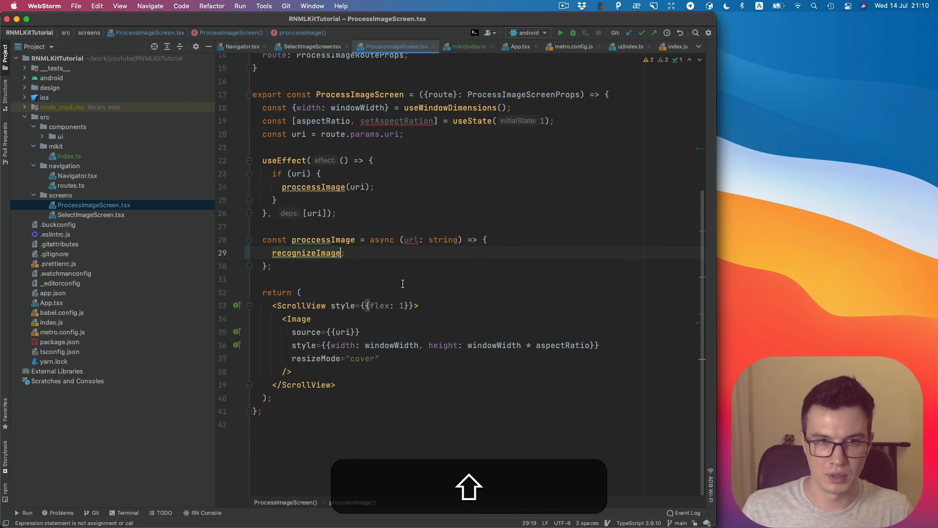
text(())
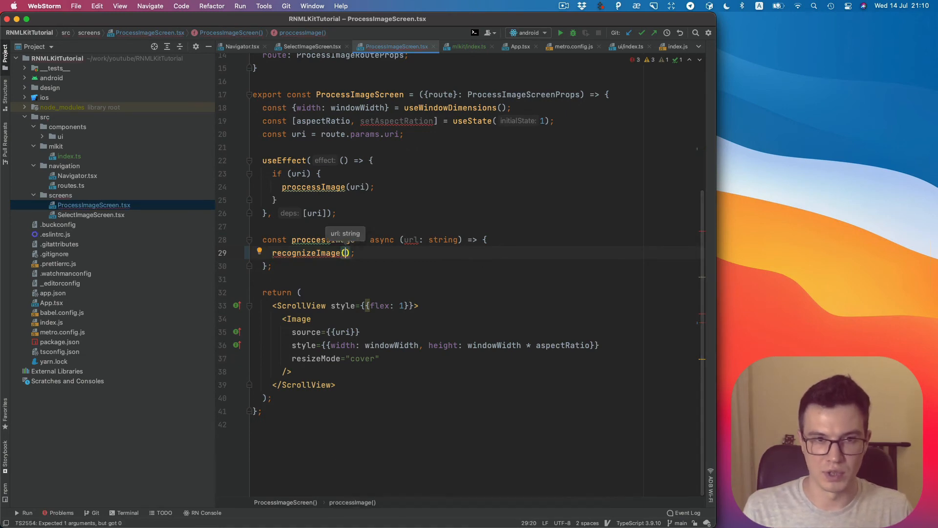
text(url)
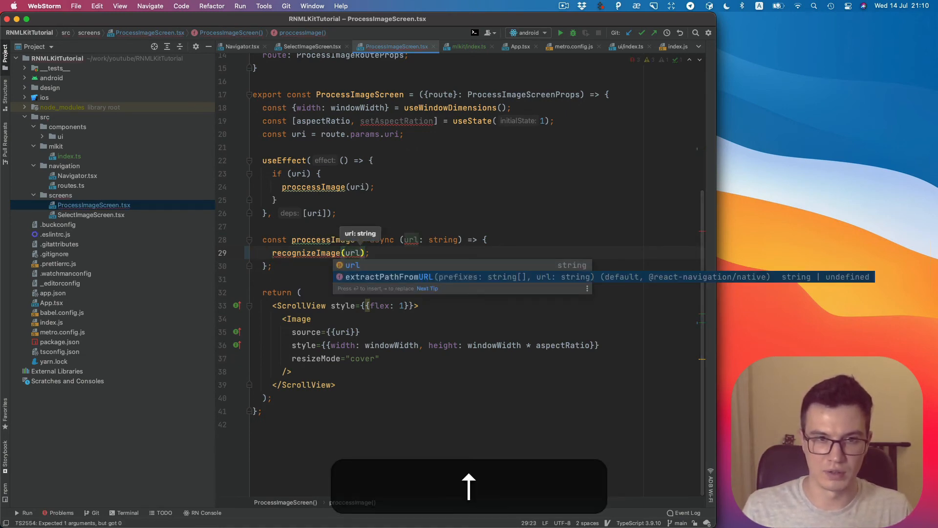
text(if (url) {)
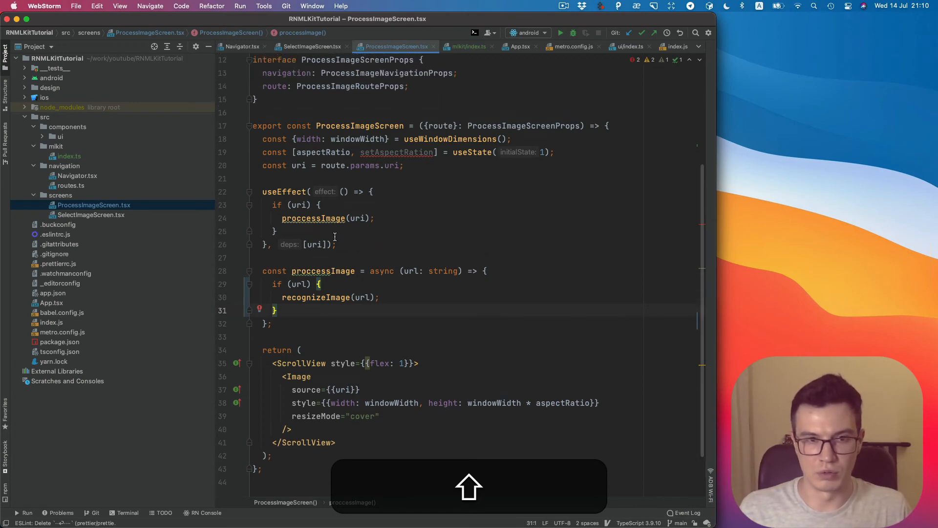
key(cmd+tab)
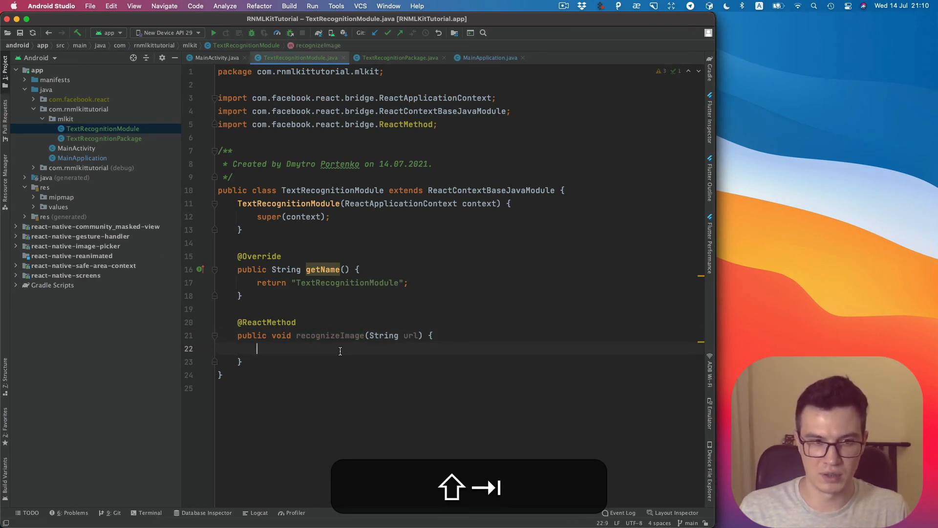
Scroll the Android Native Modules docs to the Log.d logging example.
key(cmd+tab)
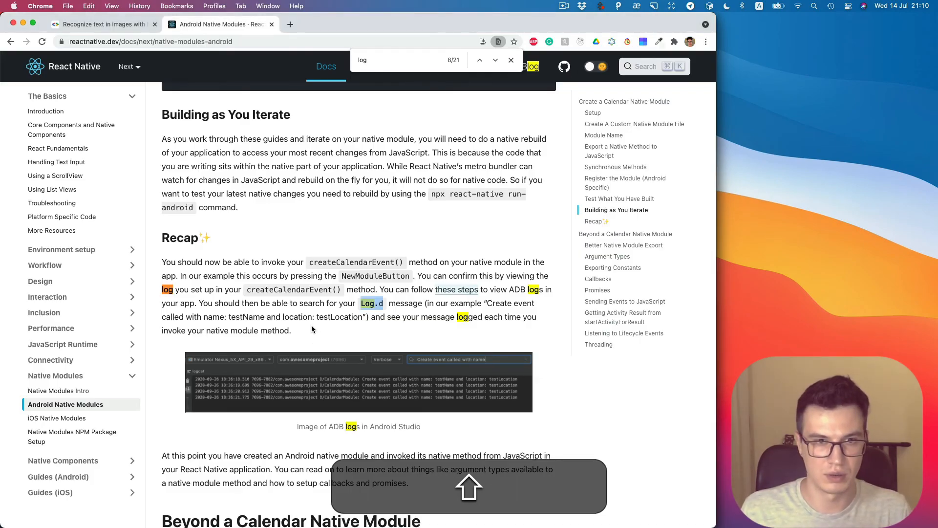
scroll(down, 3)
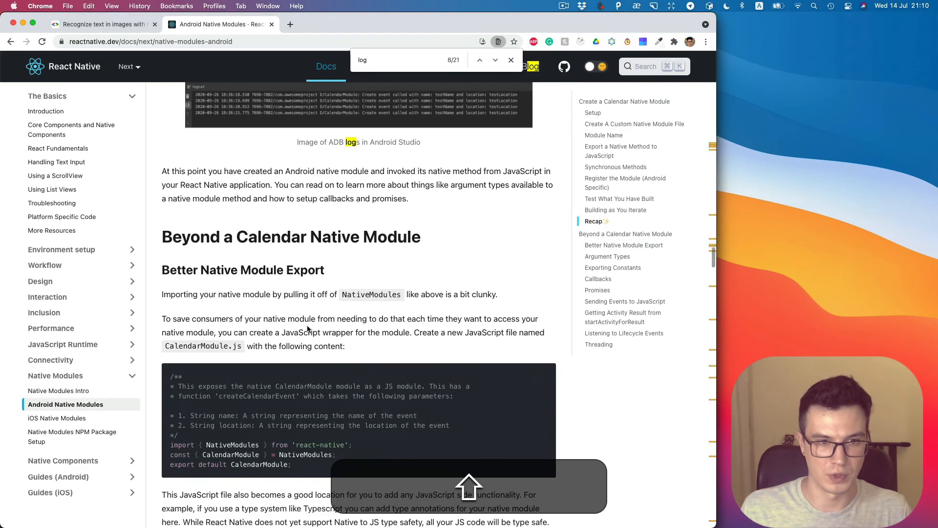
scroll(down, 3)
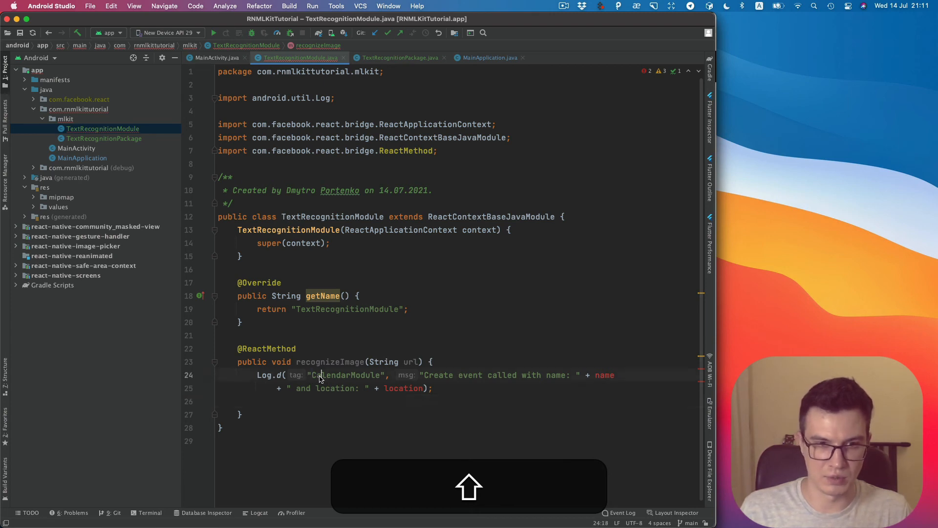
Replace the sample Log.d tag and message with TextRecognitionModule and "Url: " + url.
double_click(347, 375)
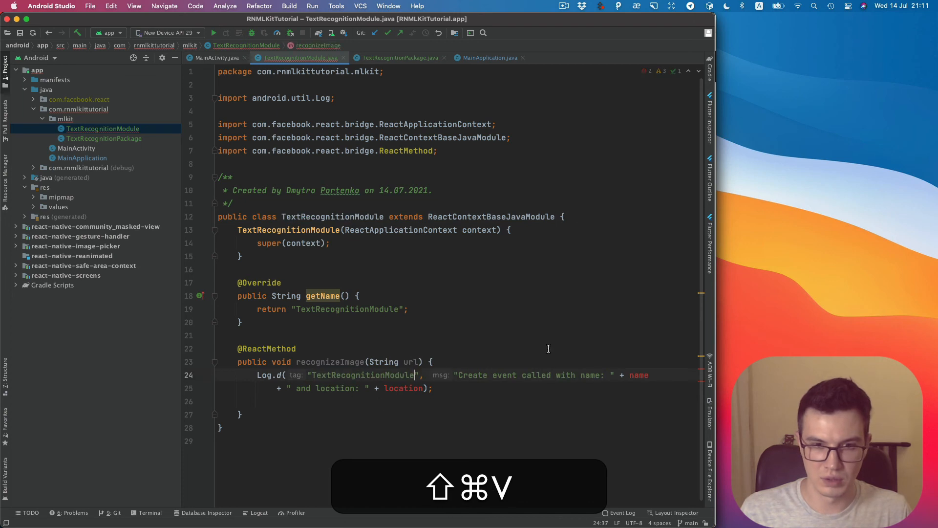
drag(458, 375, 603, 375)
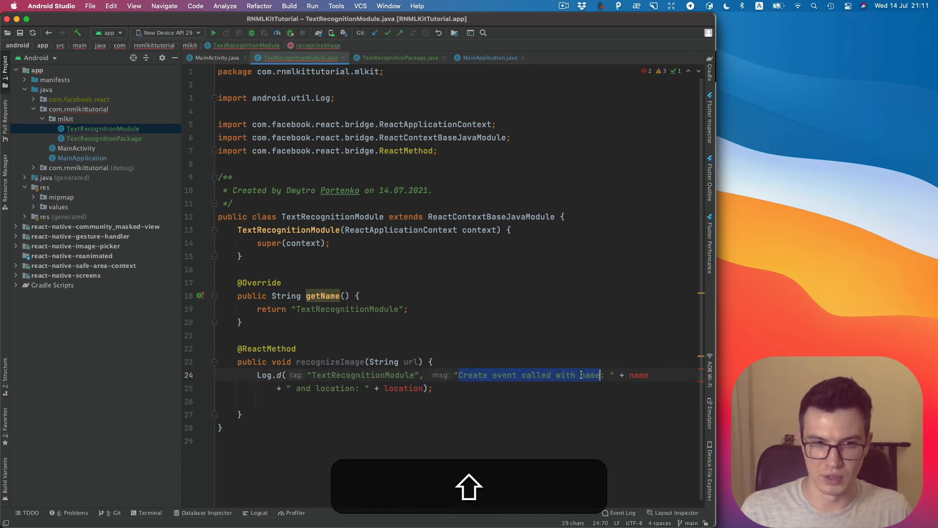
text(Ur)
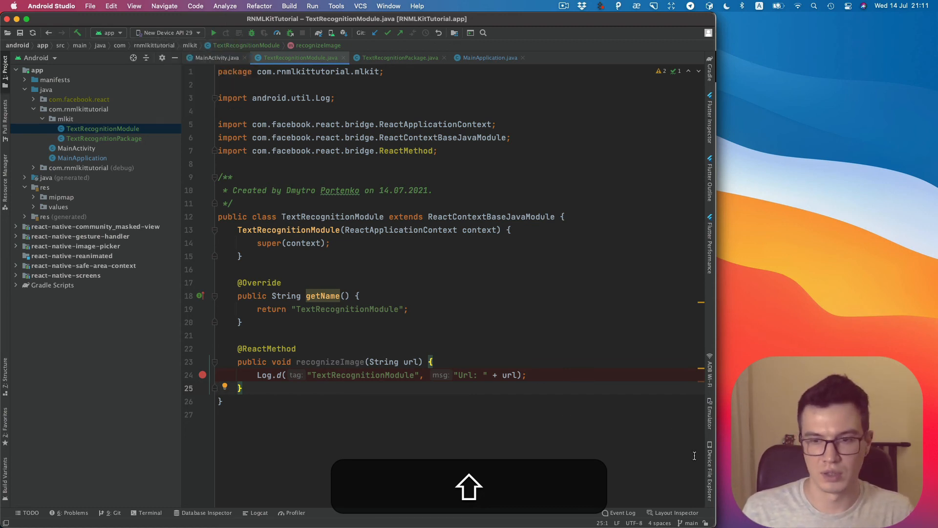
Connect the Google Pixel 3a XL from the ADB Wi-Fi device list.
click(710, 371)
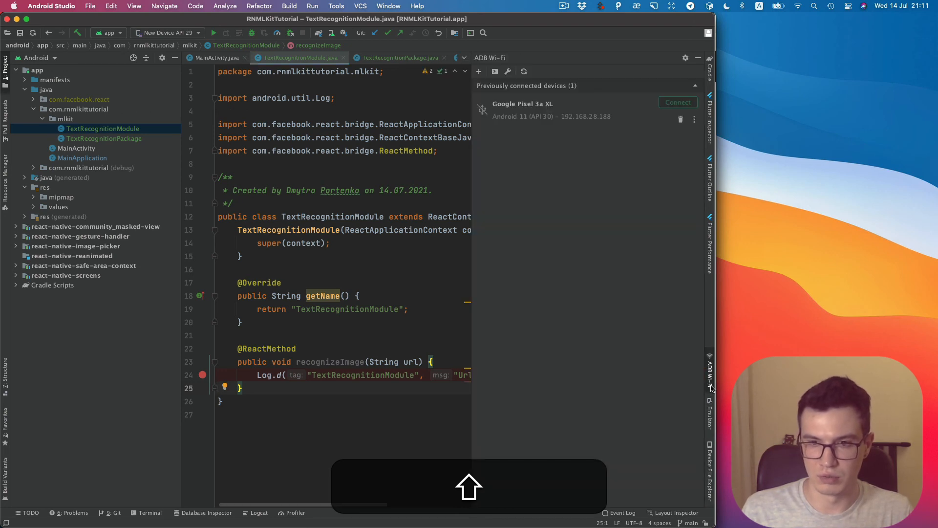
click(677, 102)
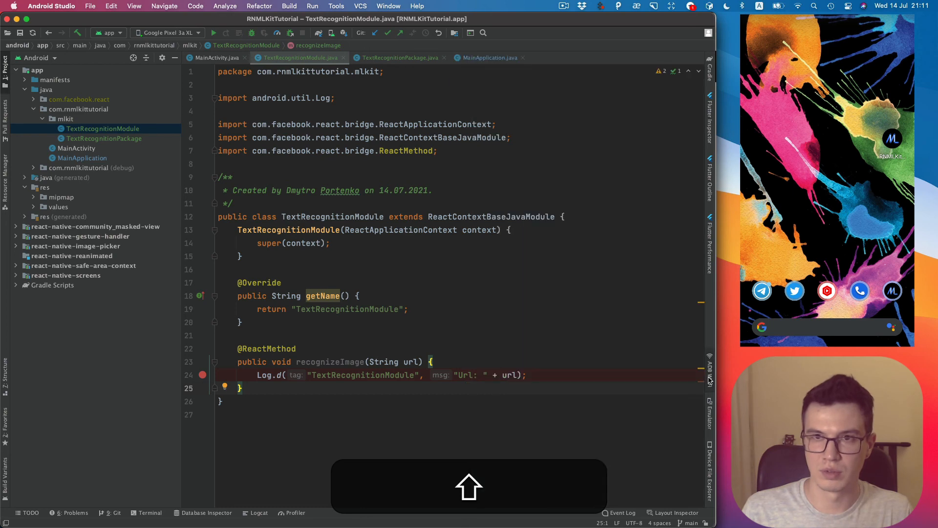
mouse_move(556, 266)
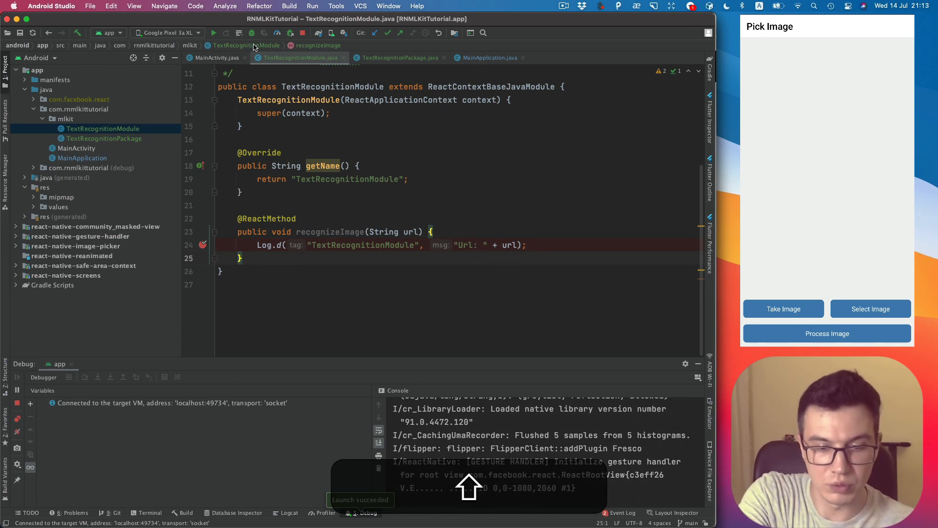
Take a photo in the app and process it to trigger recognizeImage.
click(783, 309)
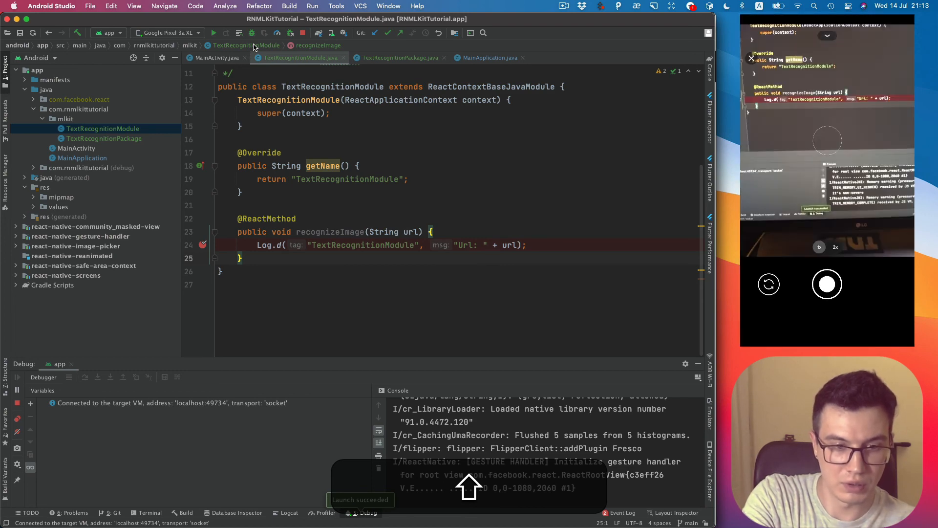
click(827, 284)
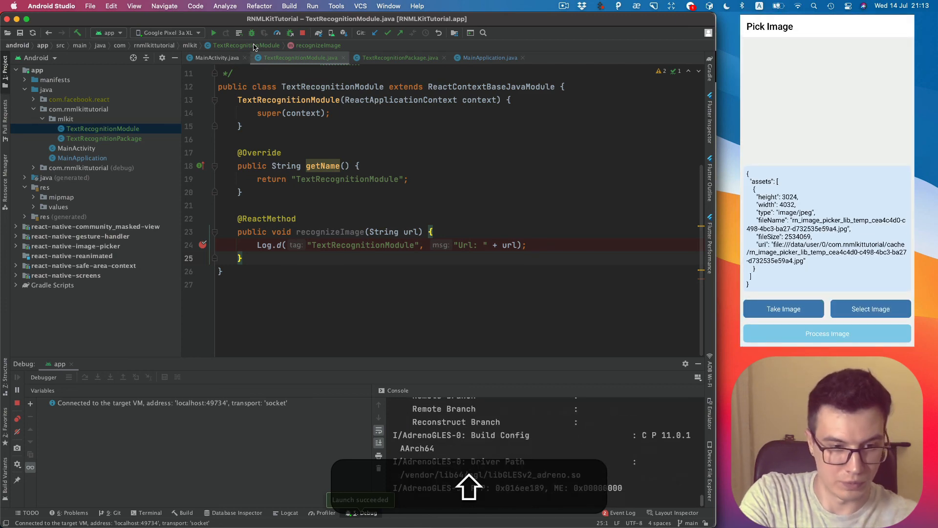
click(827, 333)
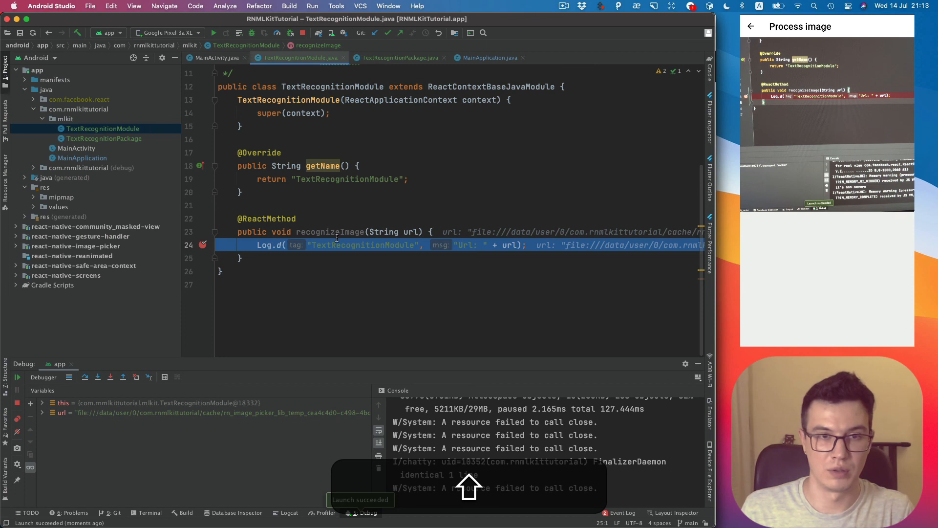
Inspect the url variable at the paused breakpoint, then resume the program.
double_click(330, 231)
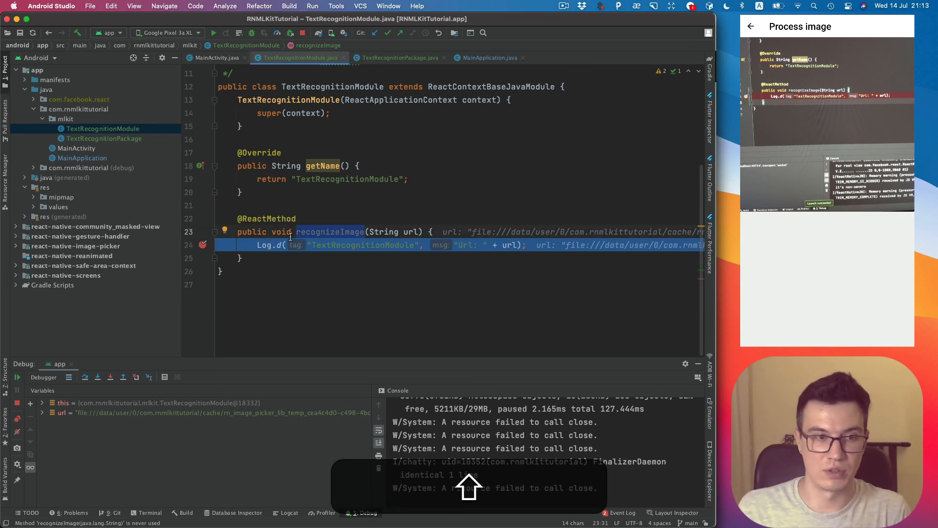
mouse_move(299, 299)
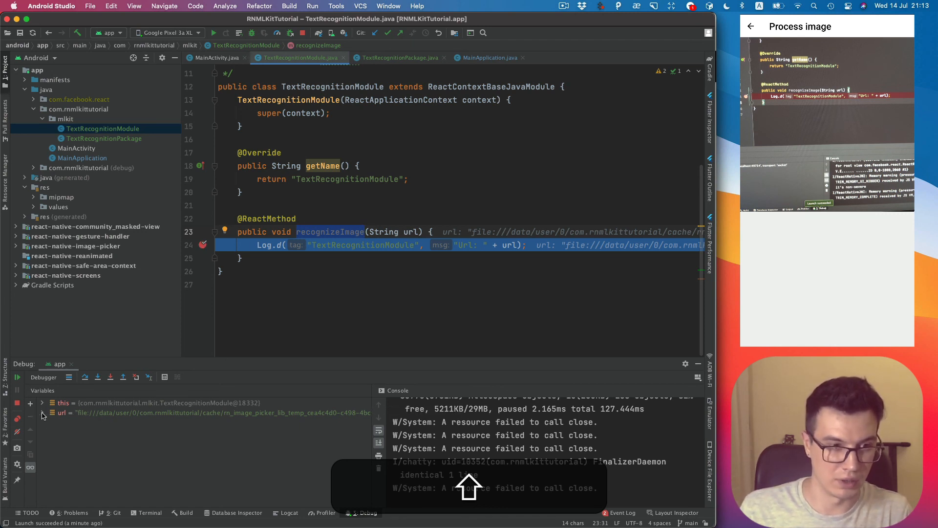
click(42, 413)
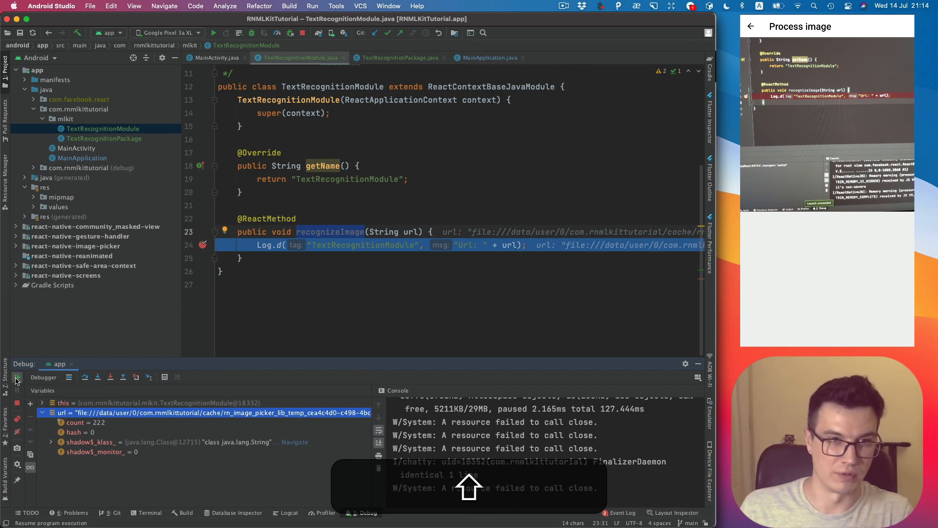
click(16, 378)
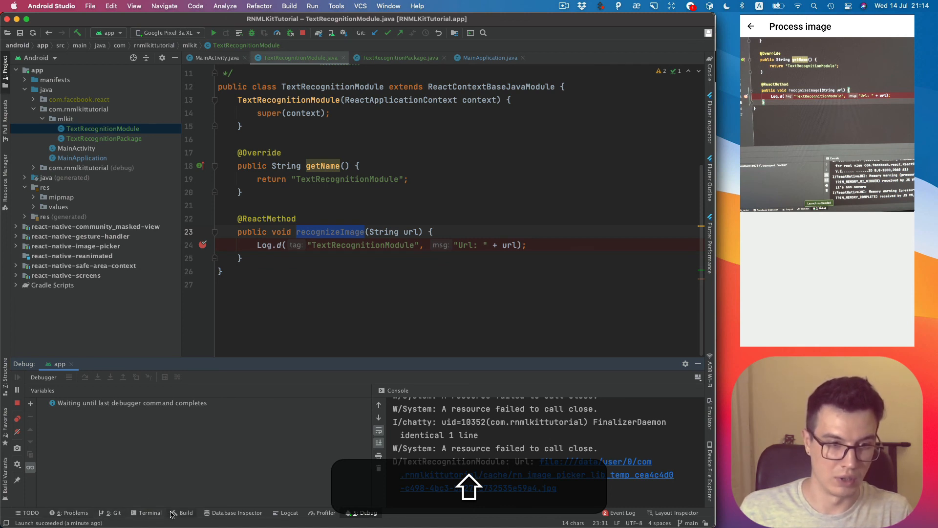
Filter Logcat by the TextRecognitionModule tag to show only the Url entry.
click(289, 513)
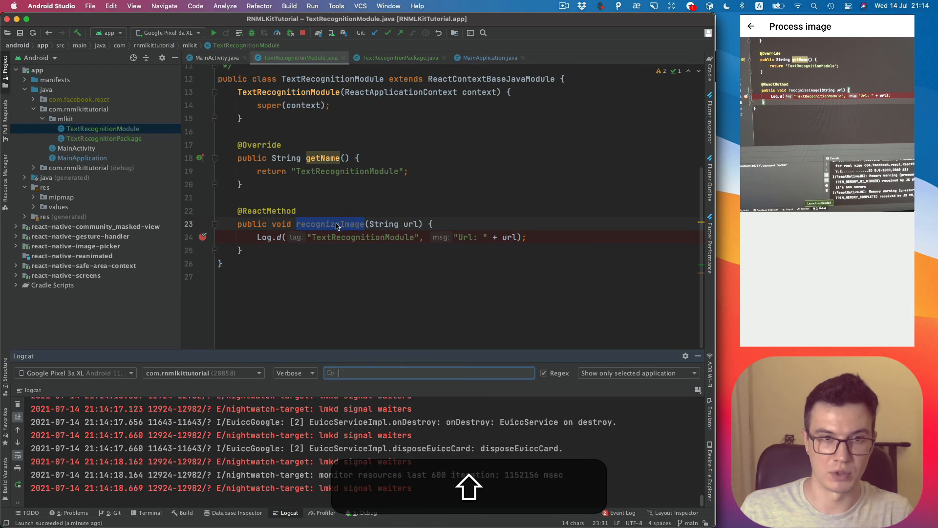
double_click(363, 237)
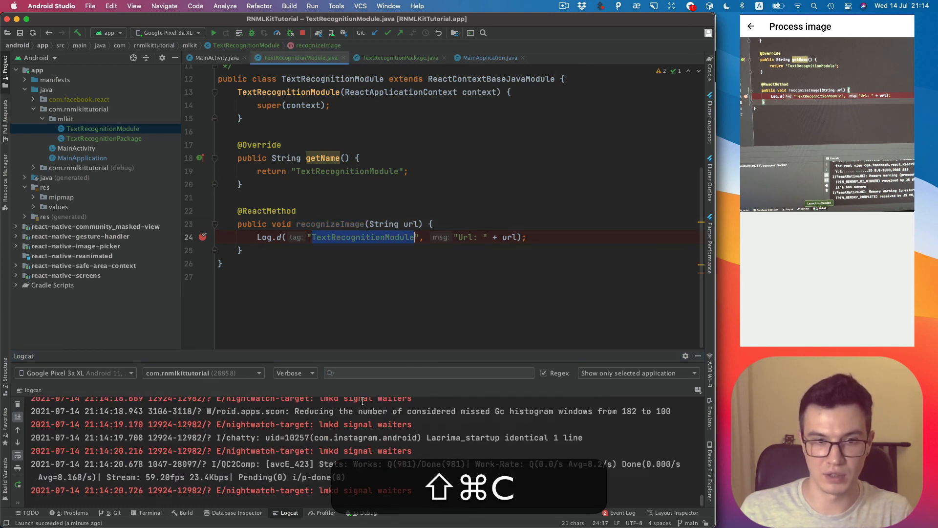
text(TextRecognitionModule)
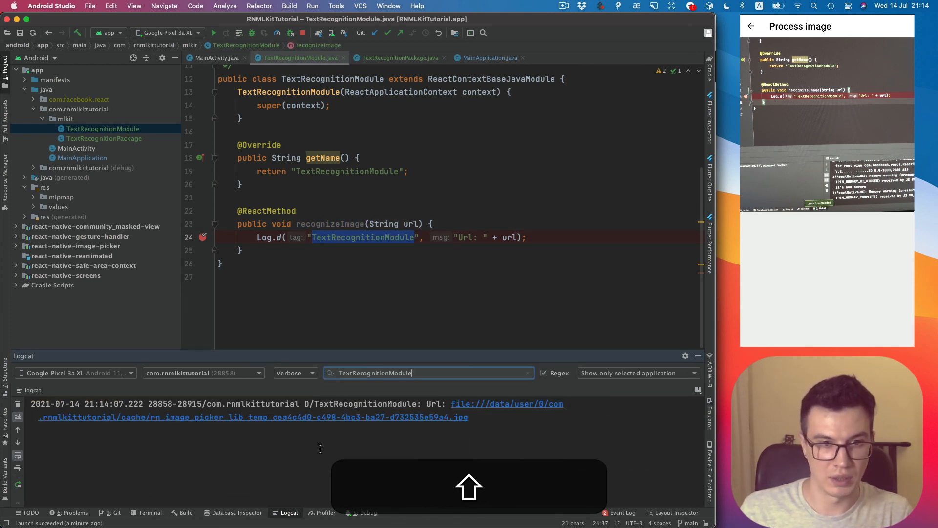